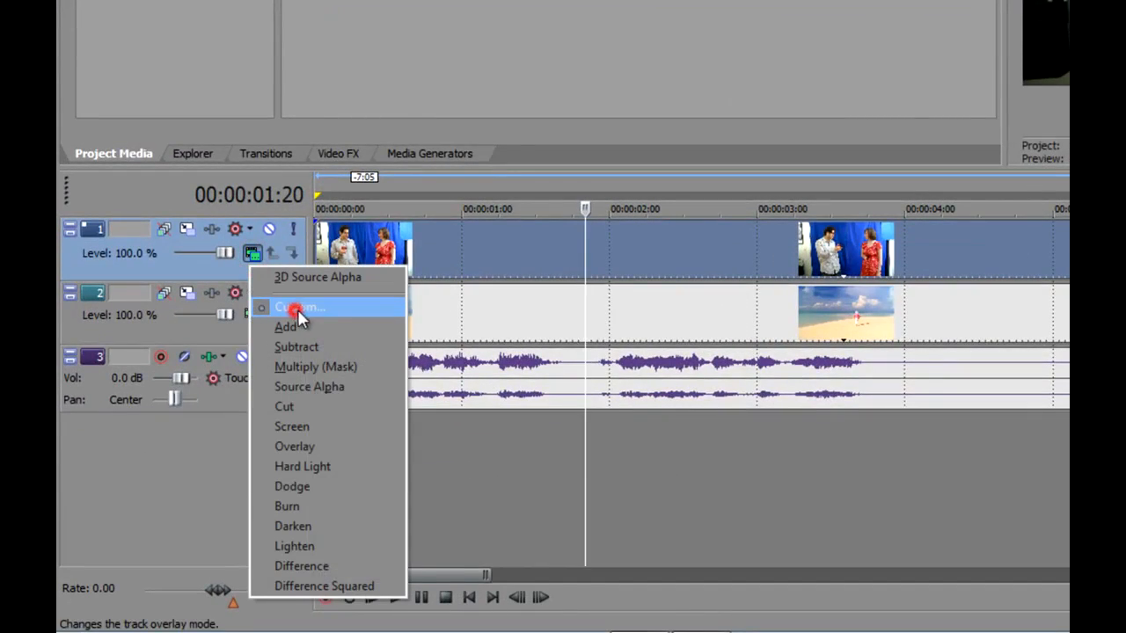
Assign BorisRED as the upper track's custom Composite Mode plug-in
click(299, 306)
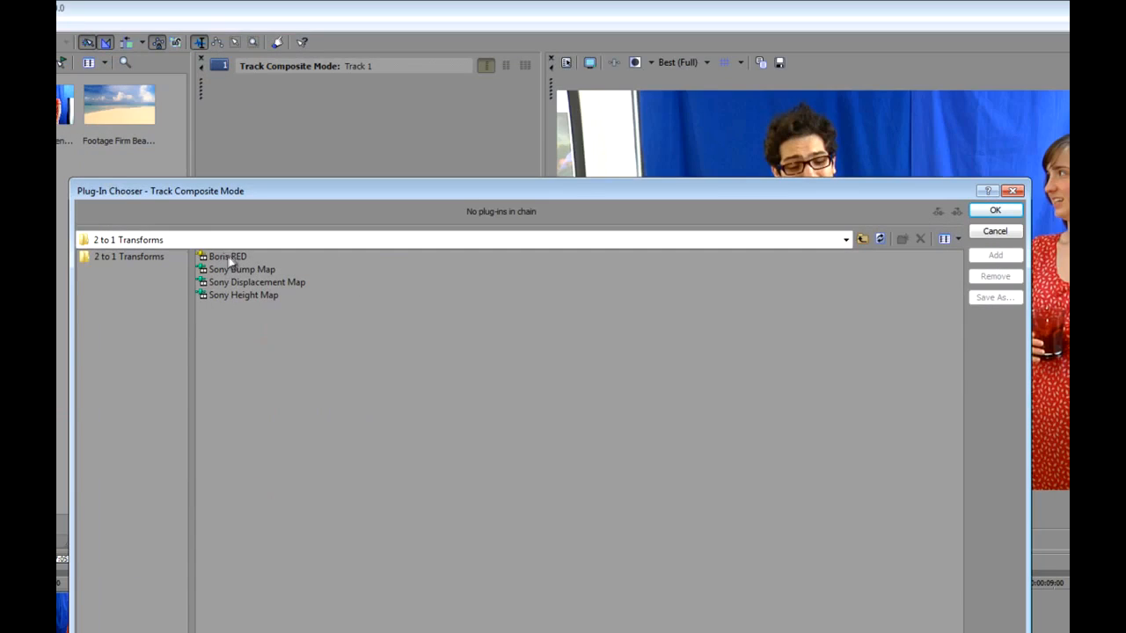
click(229, 257)
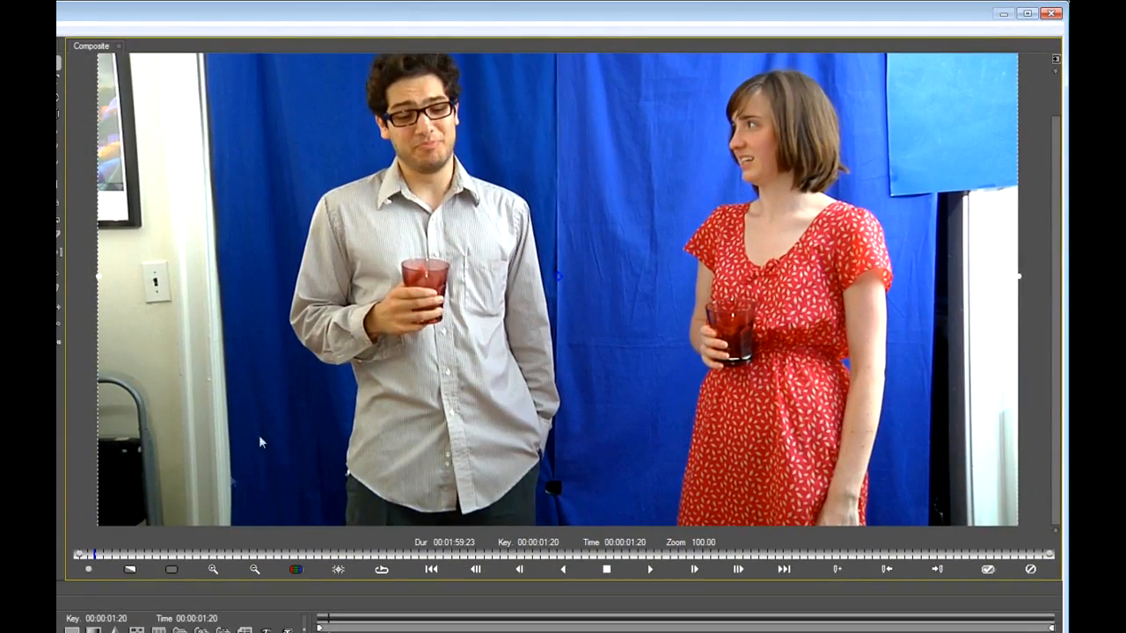
mouse_move(394, 408)
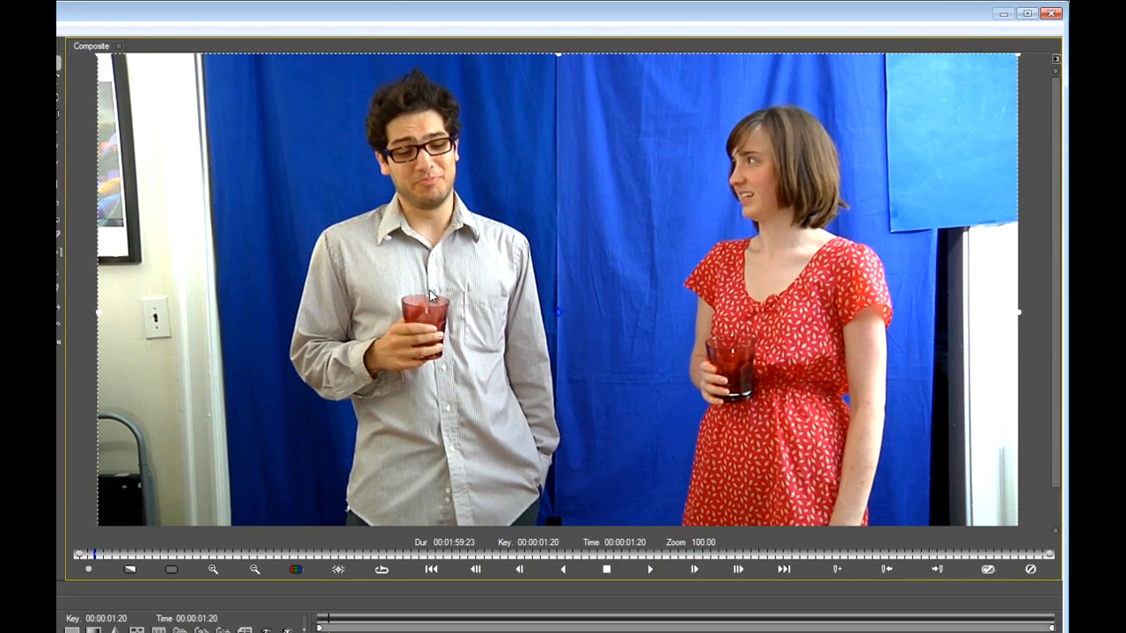
mouse_move(370, 475)
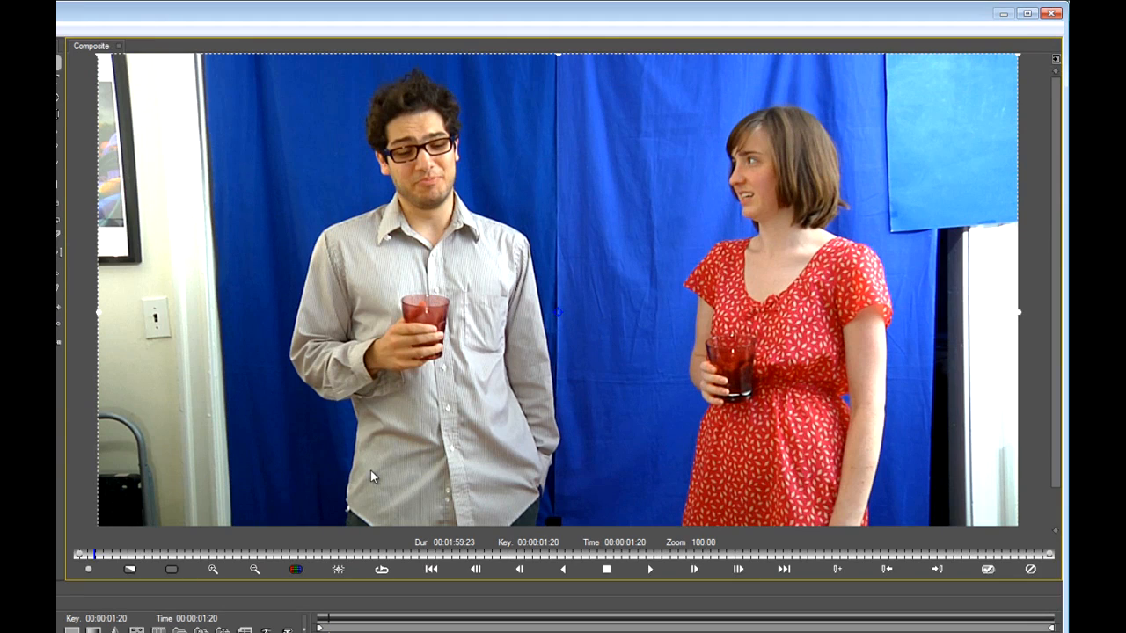
mouse_move(513, 359)
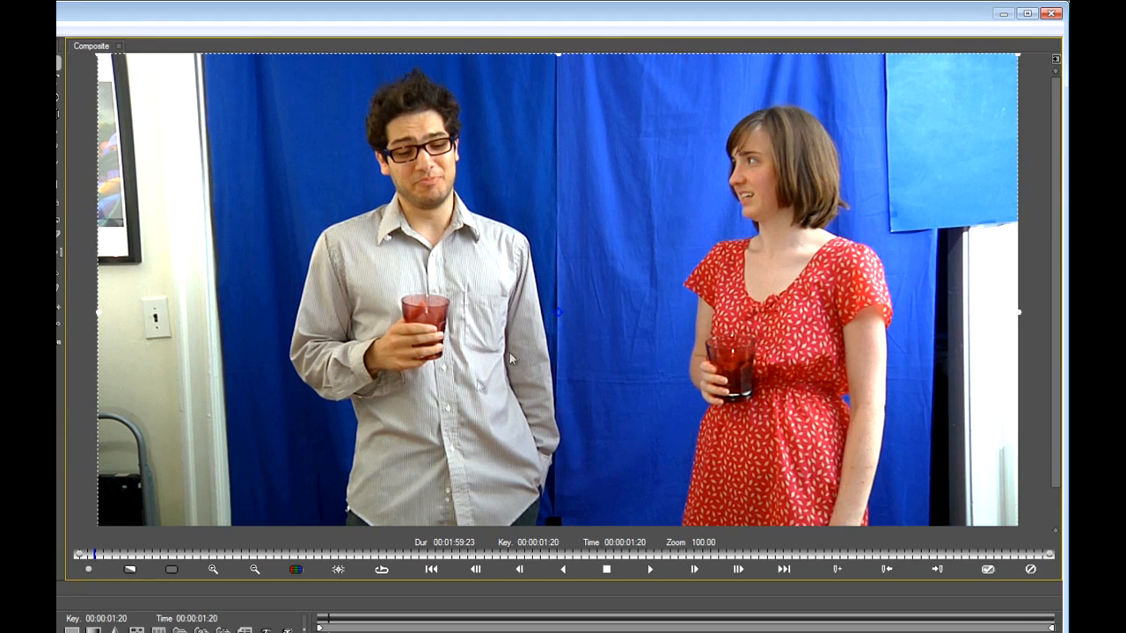
mouse_move(567, 484)
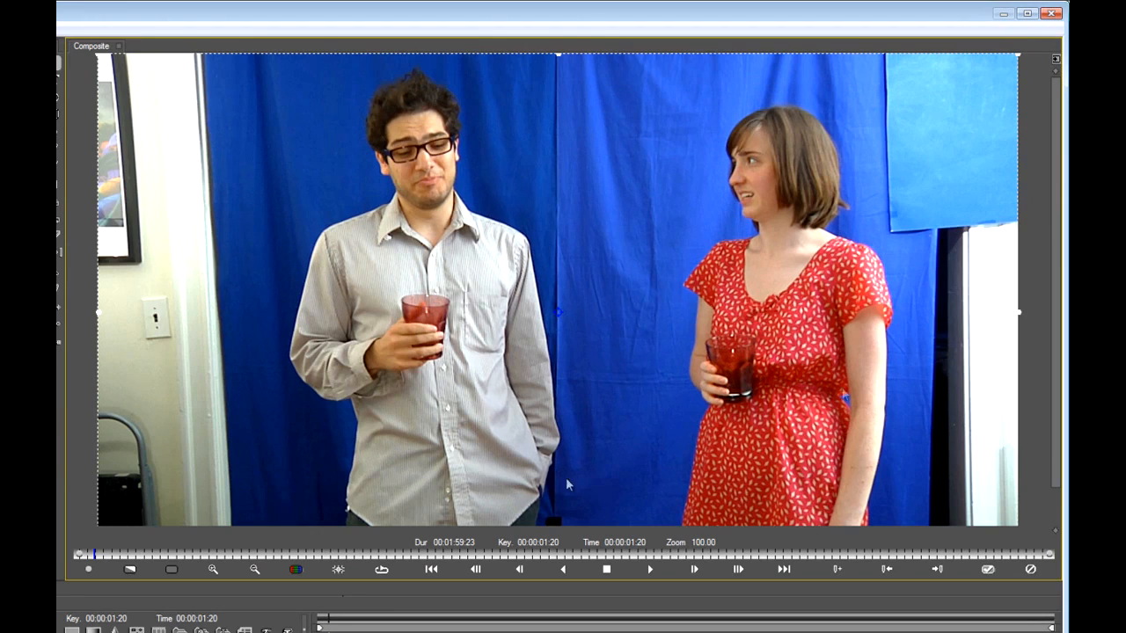
mouse_move(843, 394)
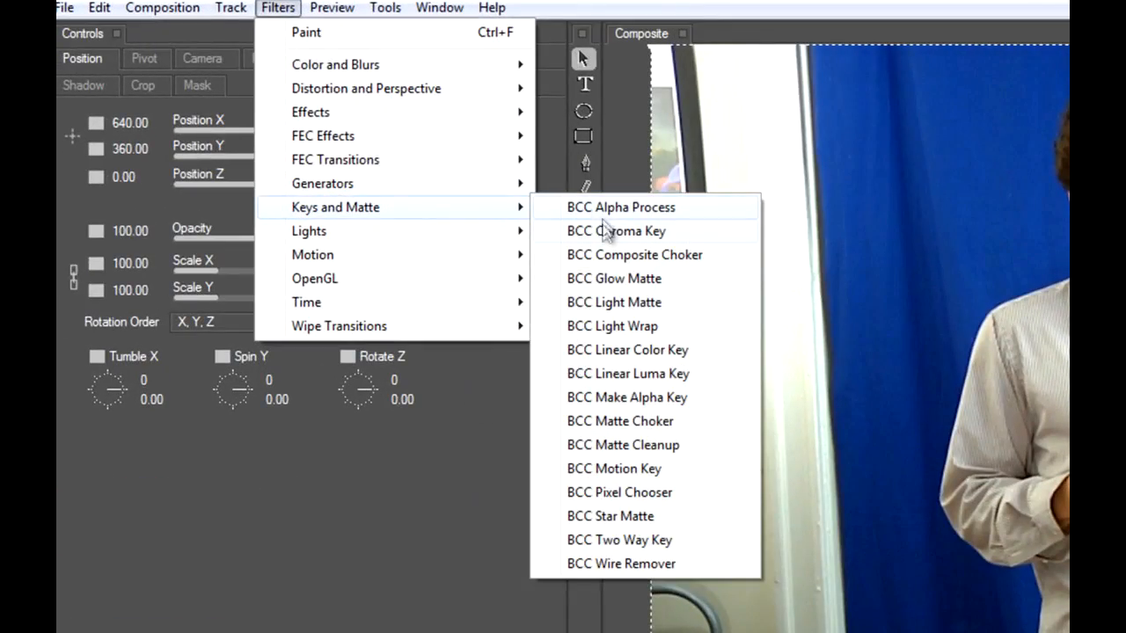
mouse_move(616, 230)
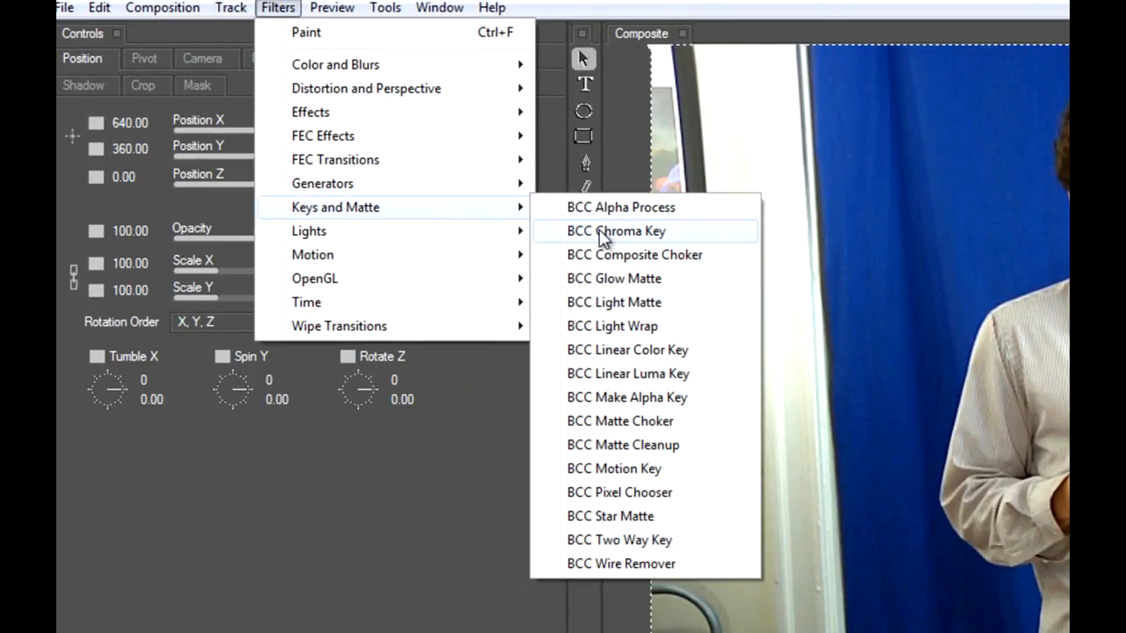
Key out the blue screen with BCC Chroma Key and set Output to Show Matte
click(616, 231)
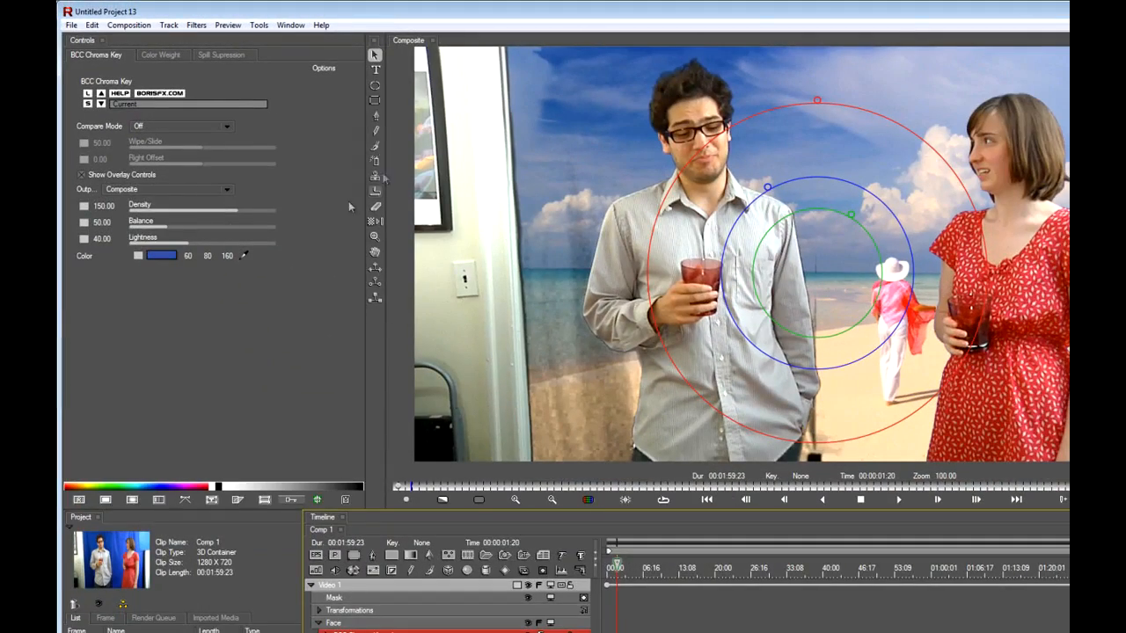
click(168, 190)
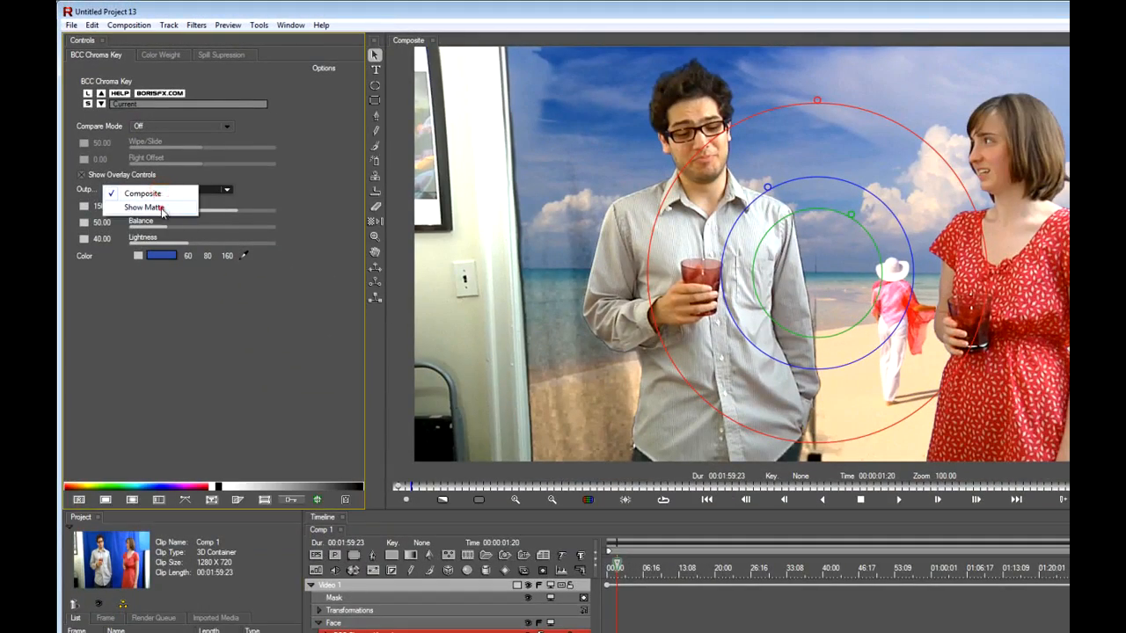
click(144, 208)
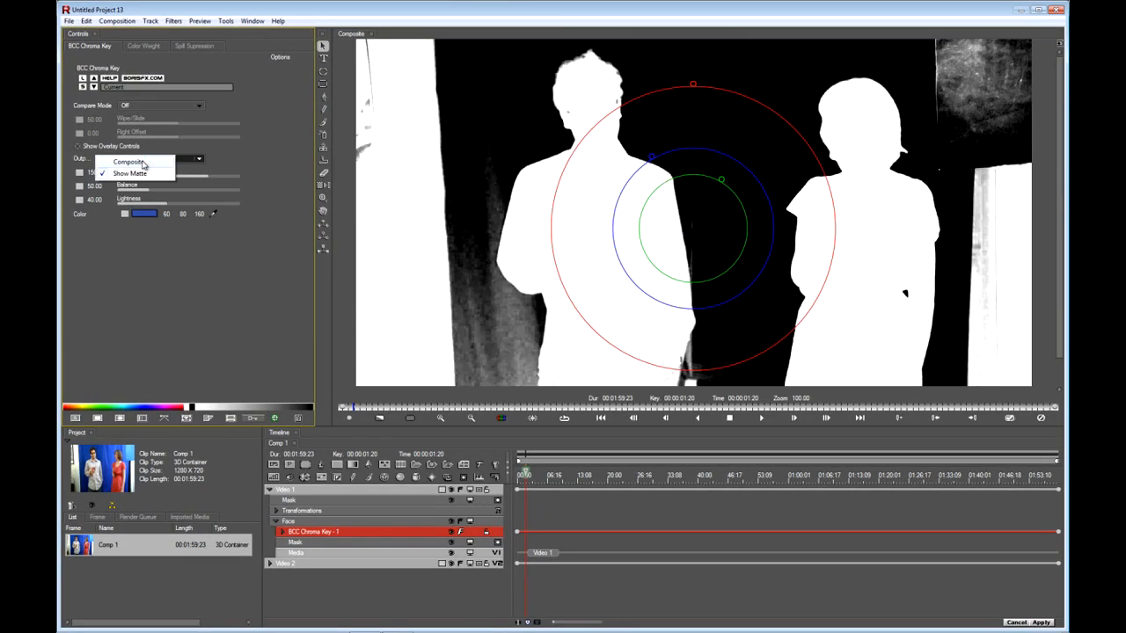
Drag the on-screen lightness control until the key's Lightness settles around 92
click(129, 162)
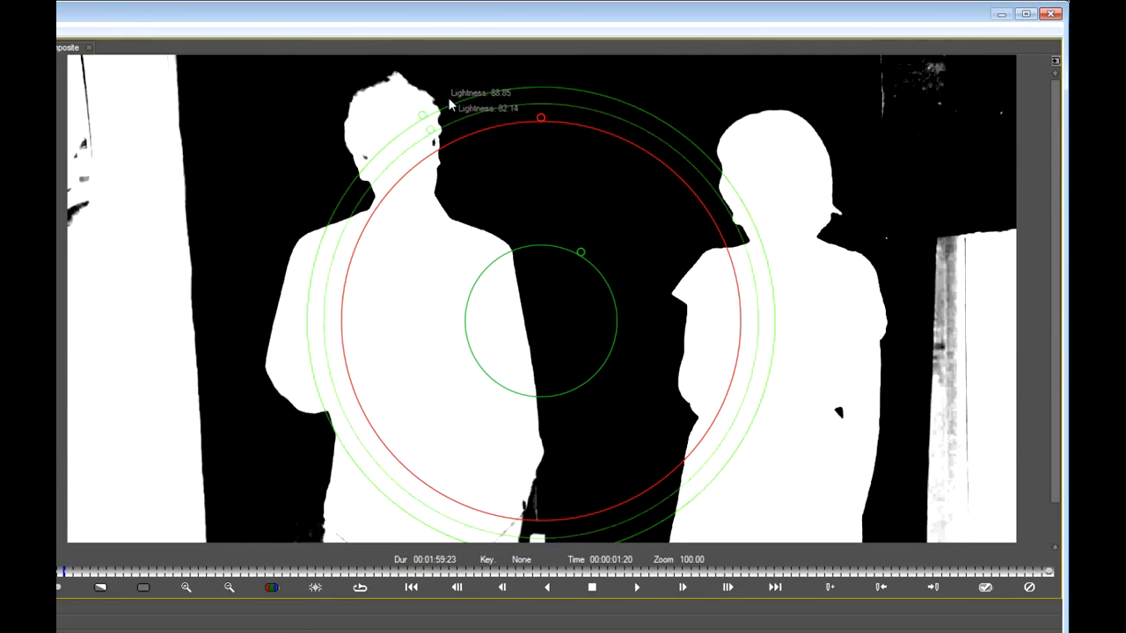
drag(424, 116, 412, 90)
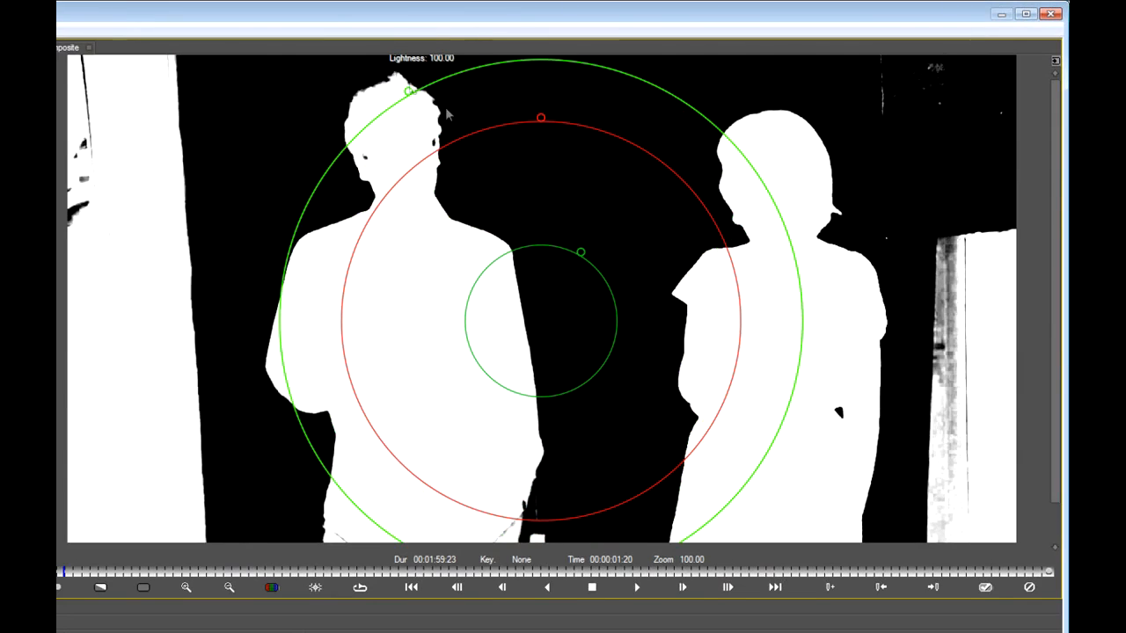
drag(412, 91, 451, 165)
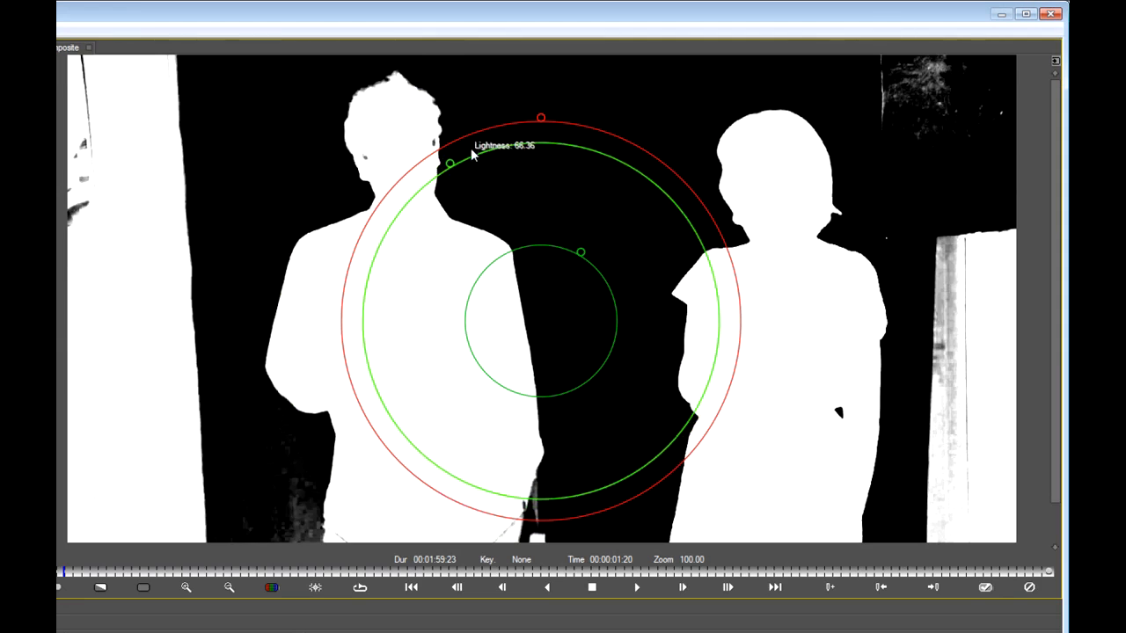
drag(448, 165, 447, 155)
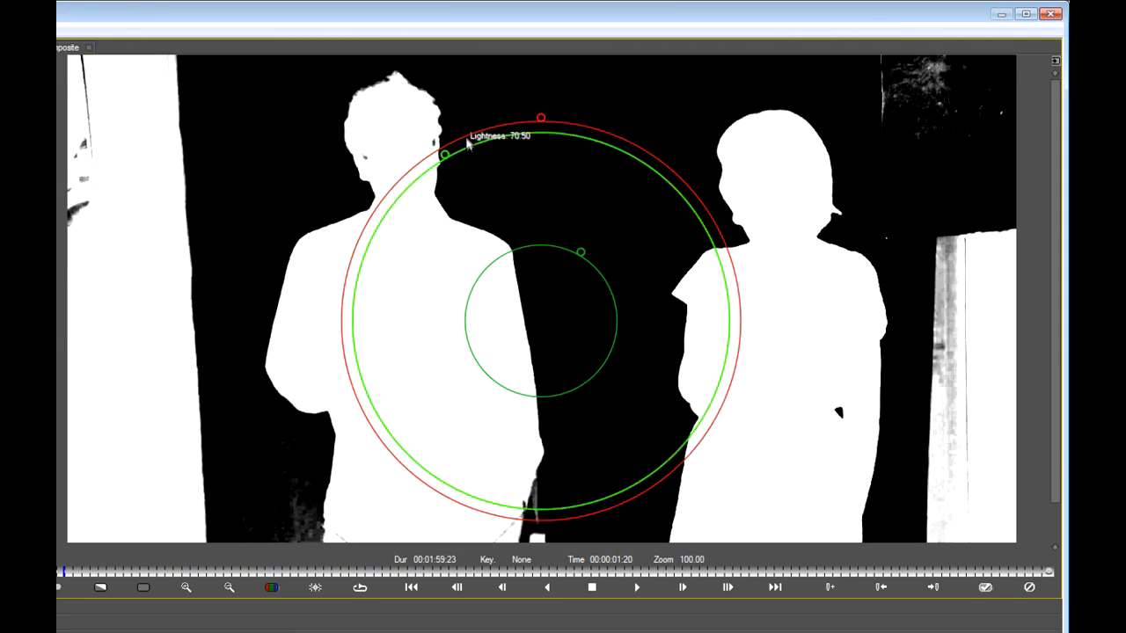
drag(443, 155, 432, 127)
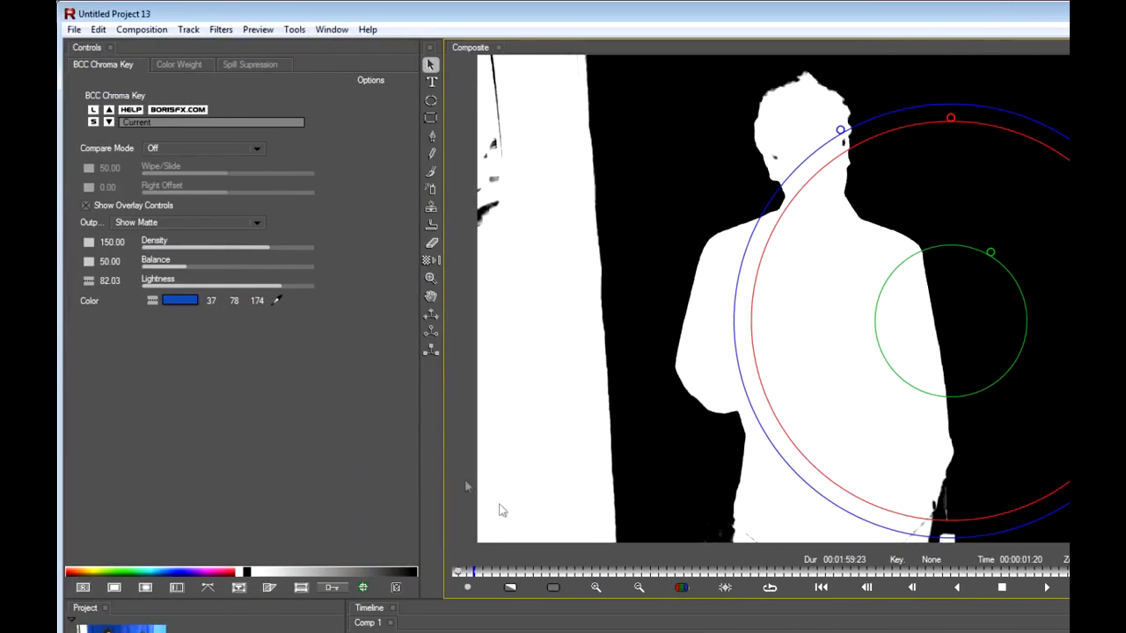
mouse_move(721, 542)
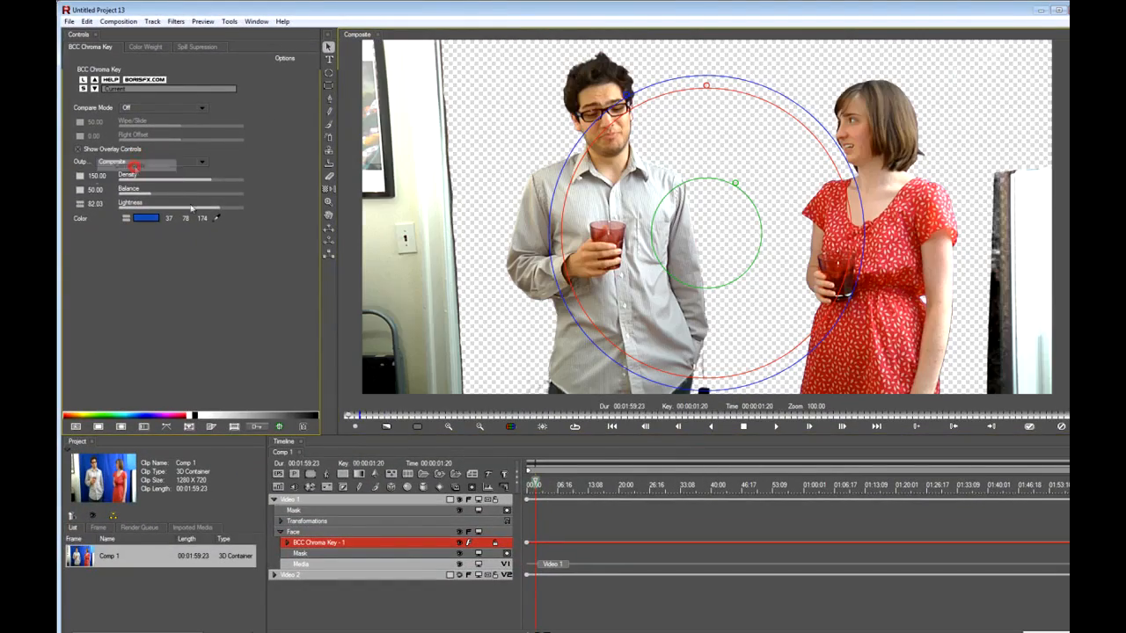
Return the Output to Composite and scrub to a later frame of the clip
click(559, 485)
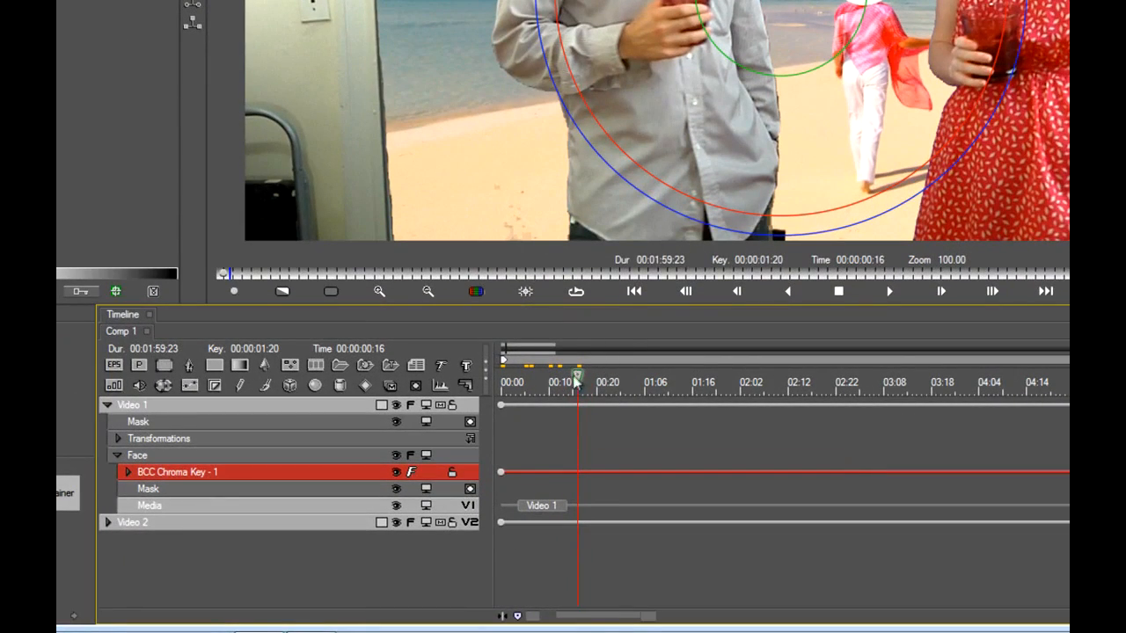
drag(578, 380, 605, 380)
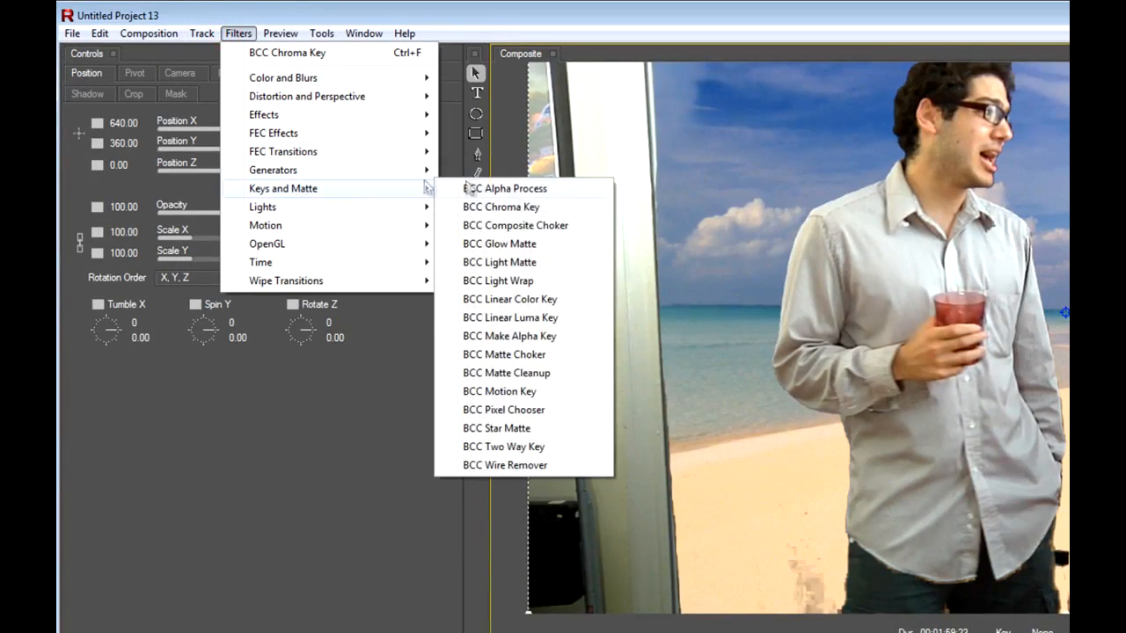
Add a BCC Matte Choker above the key and show its Region settings
click(503, 355)
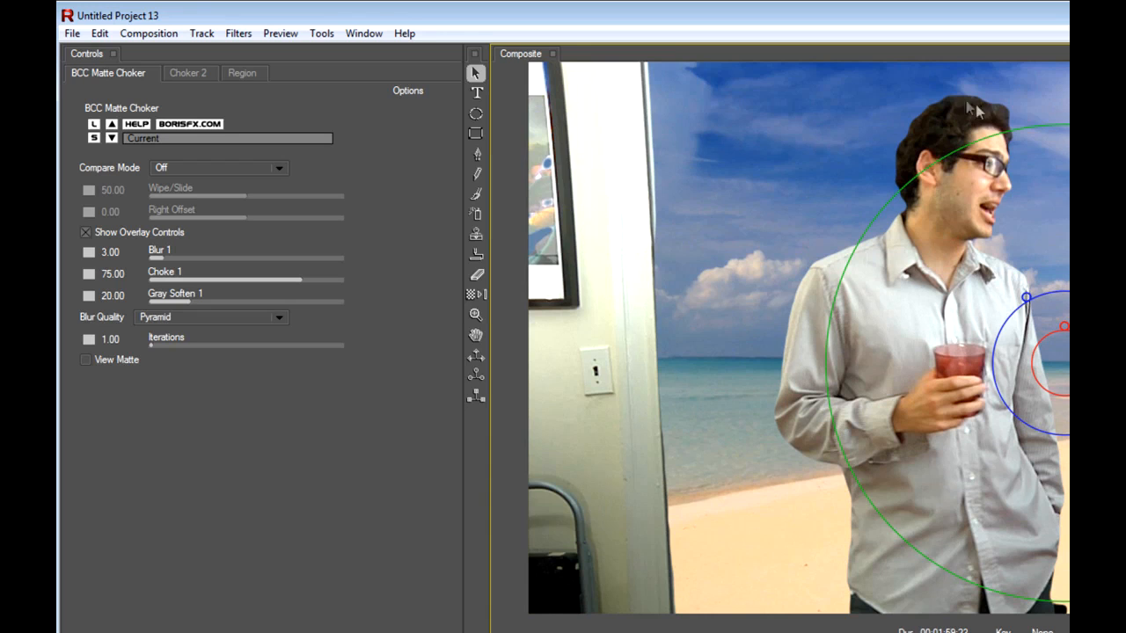
mouse_move(1064, 127)
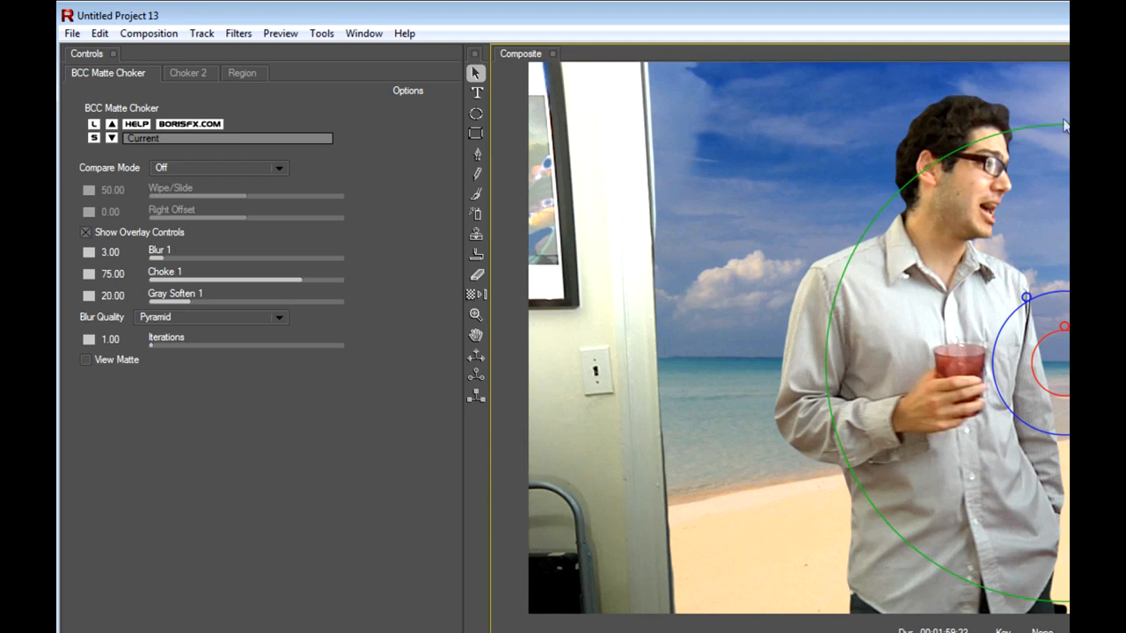
mouse_move(260, 115)
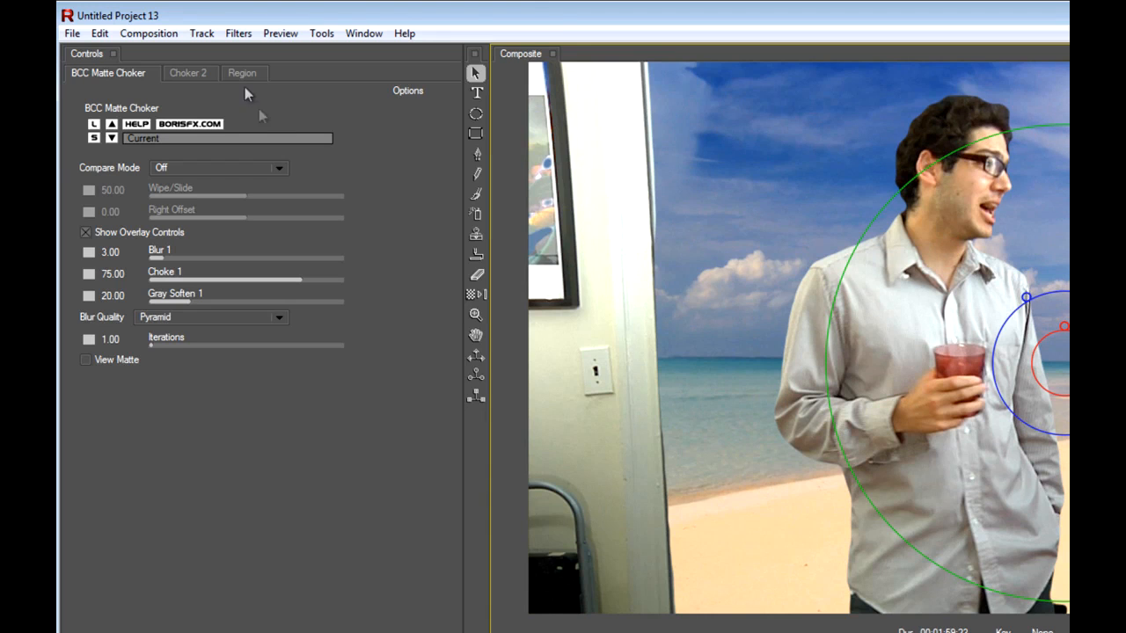
click(243, 72)
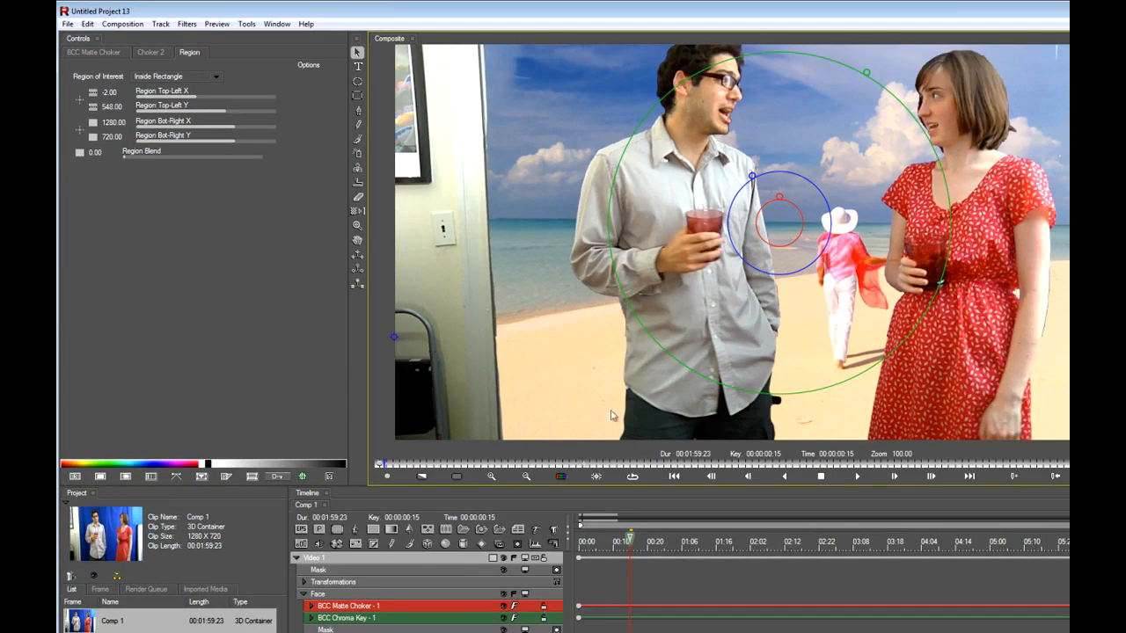
Lower the choker's Blur 1 and Choke 1 to small values and inspect the hair edges
click(95, 53)
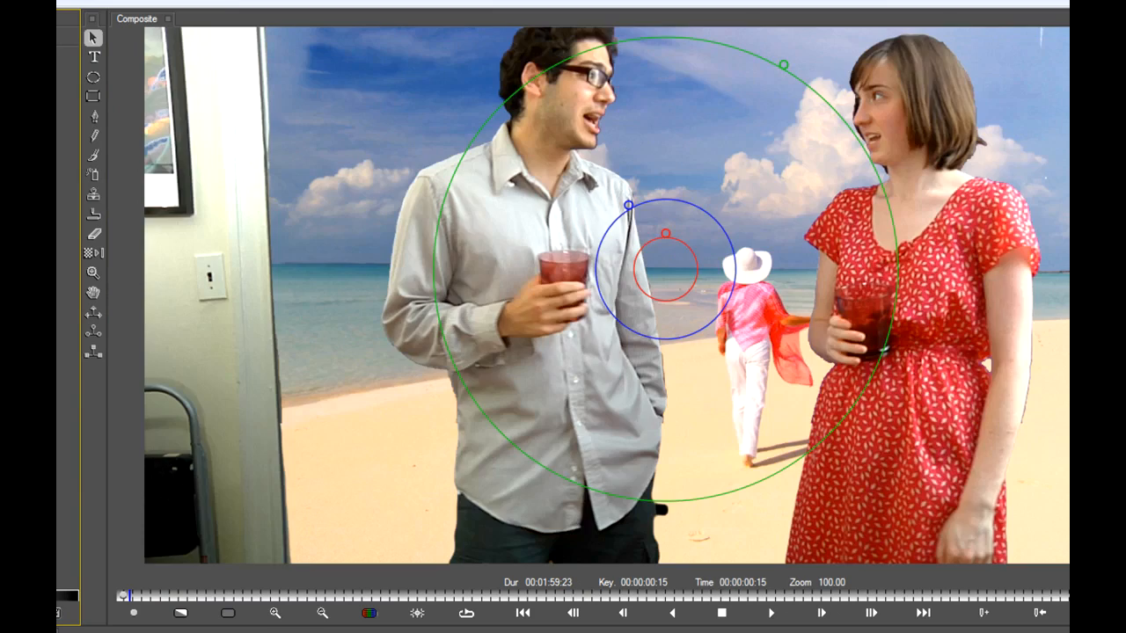
click(771, 612)
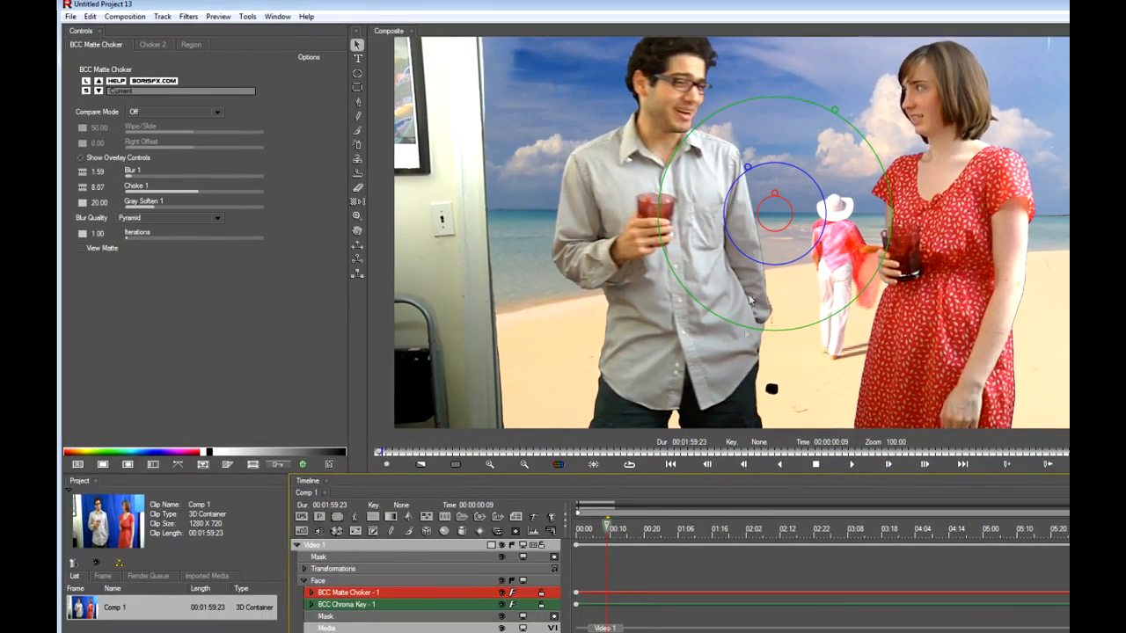
click(605, 528)
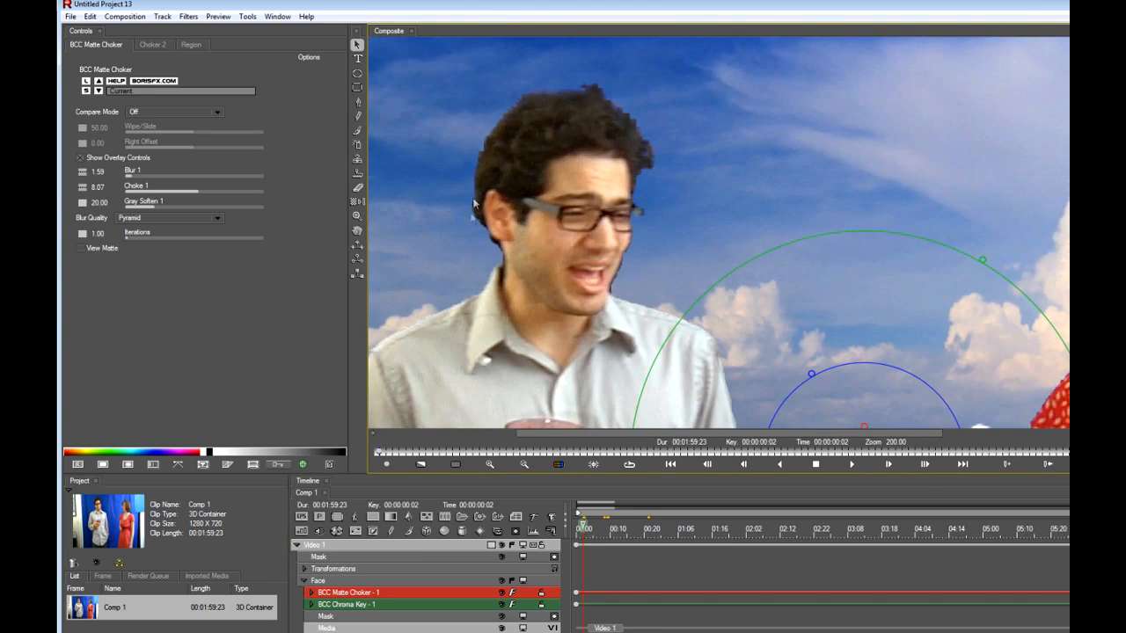
mouse_move(983, 306)
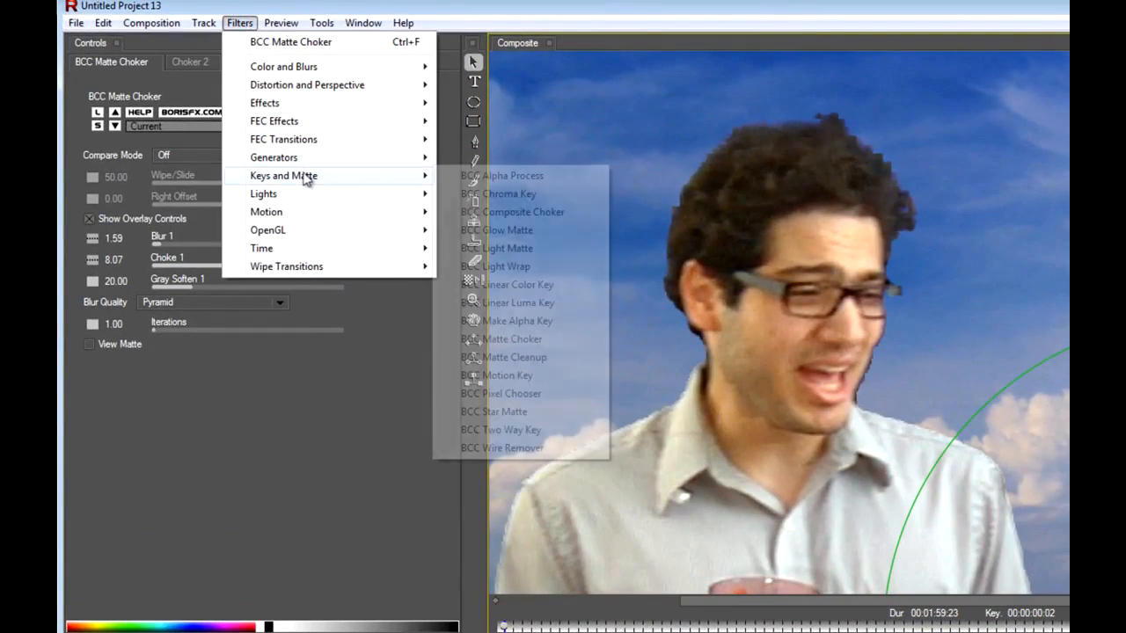
Add a BCC Matte Cleanup and set its choke to about -20
click(515, 355)
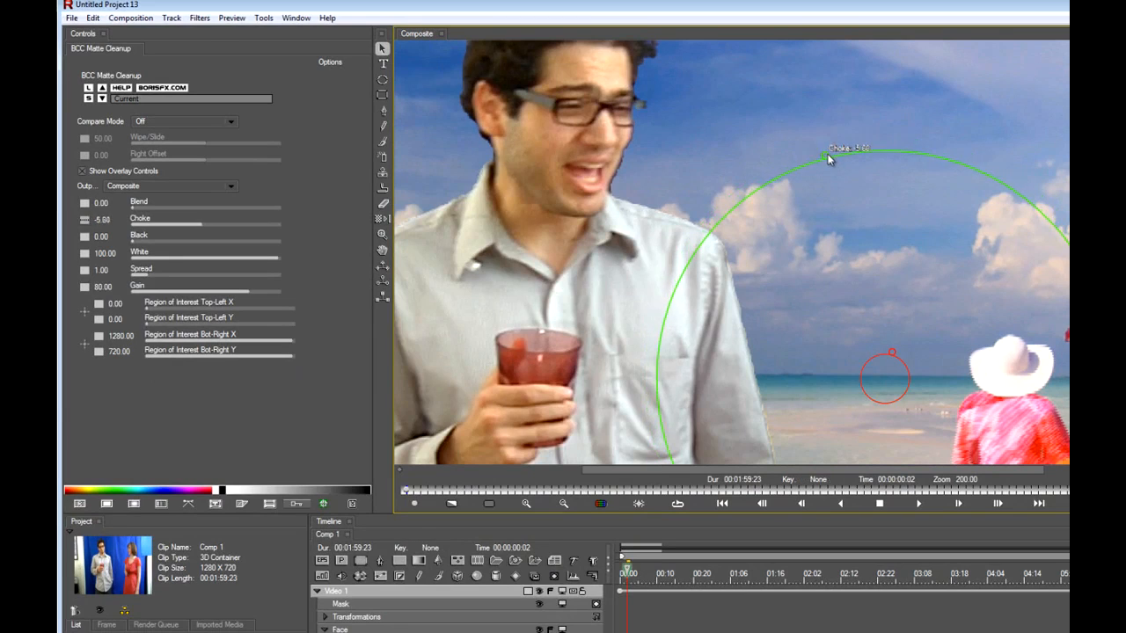
drag(830, 149, 818, 154)
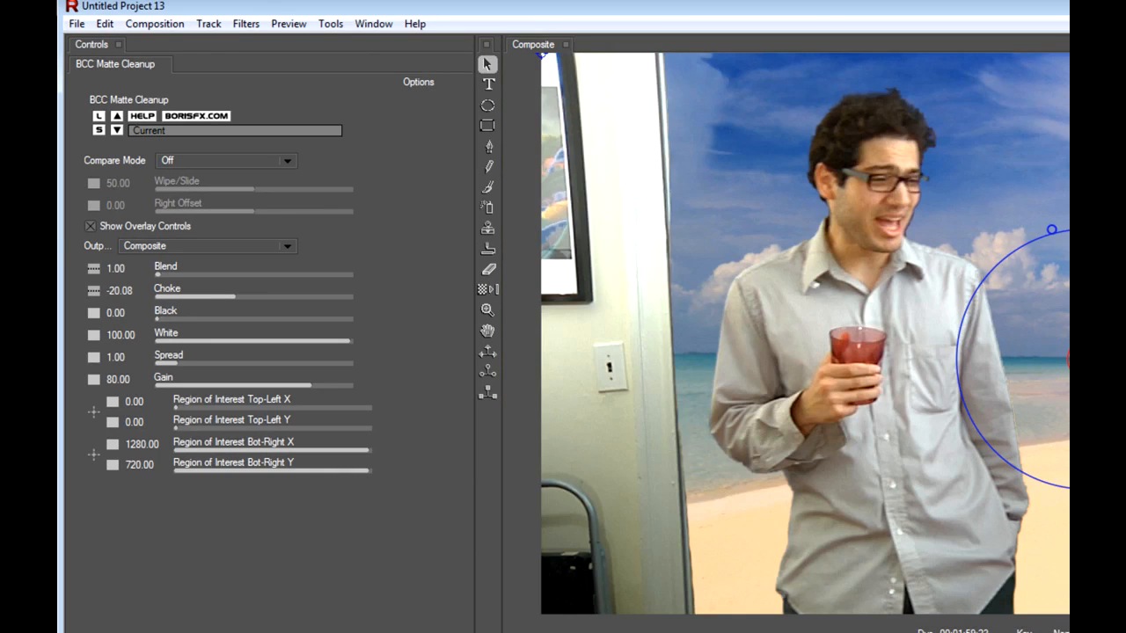
Add a BCC 3 Way Color Grade and adjust its lift level toward the beach lighting
click(247, 25)
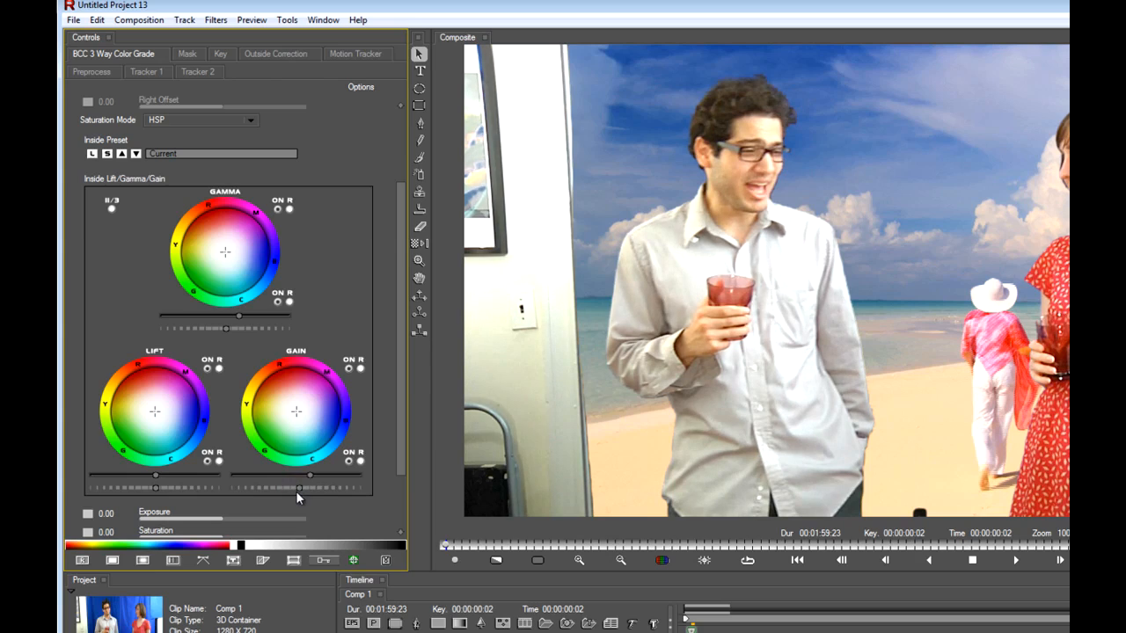
mouse_move(987, 296)
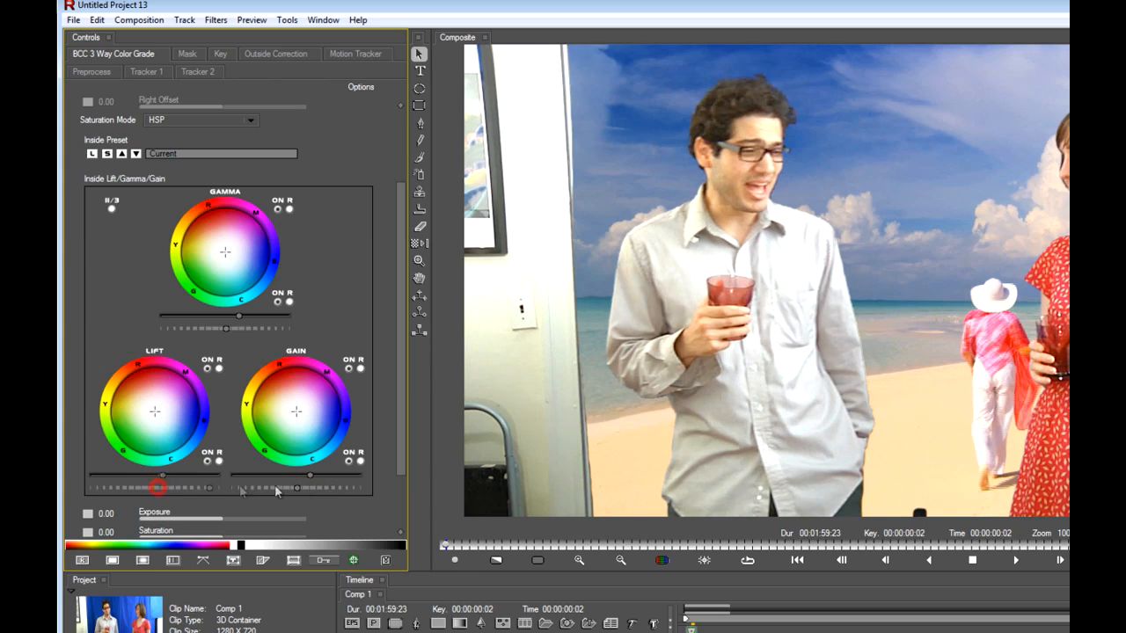
drag(158, 486, 172, 486)
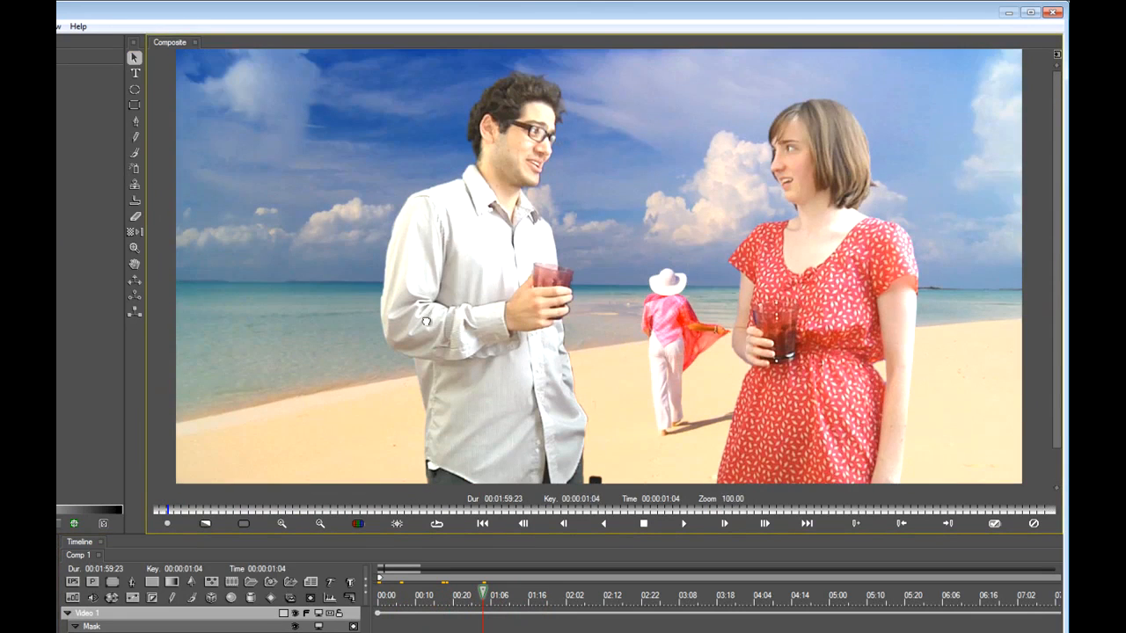
mouse_move(493, 385)
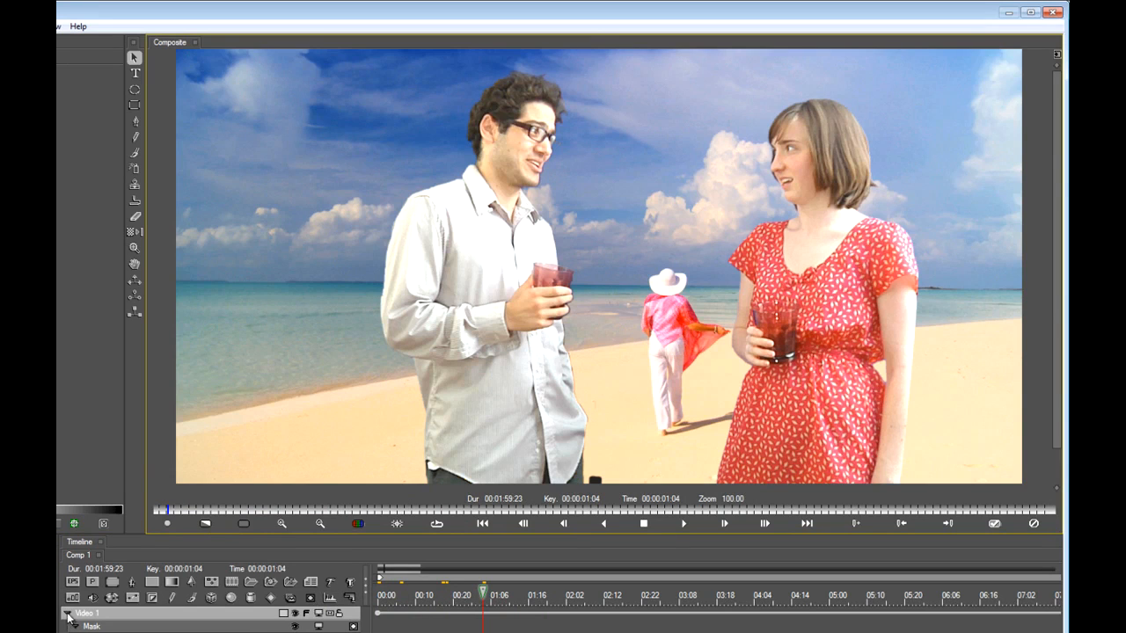
Select the BCC Light Wrap in the timeline and set its View to Normal
click(86, 612)
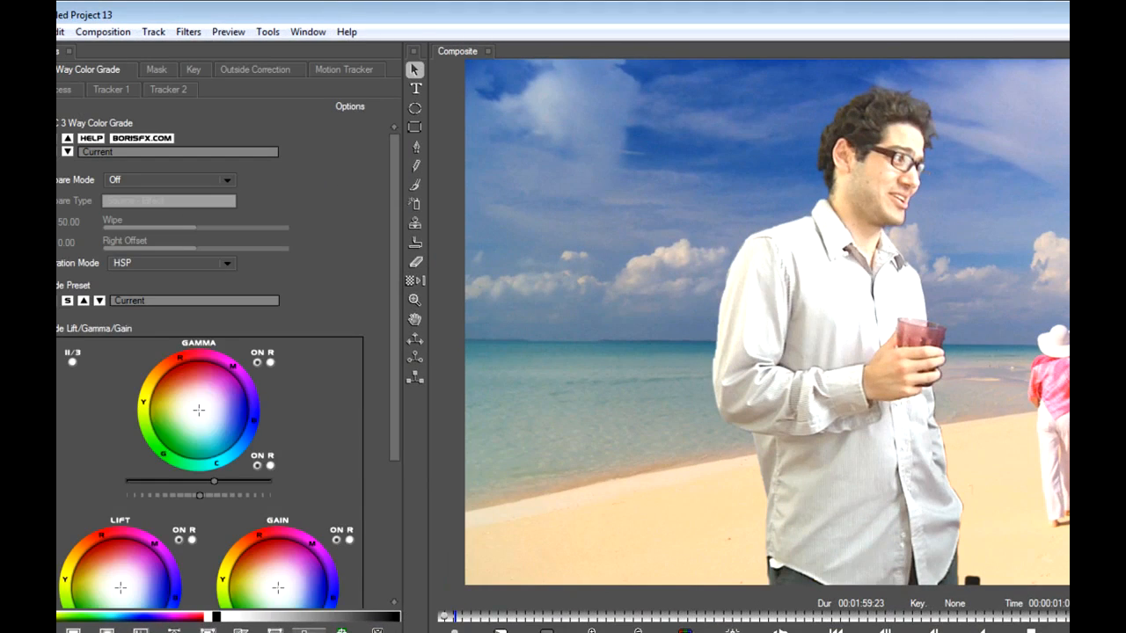
click(187, 32)
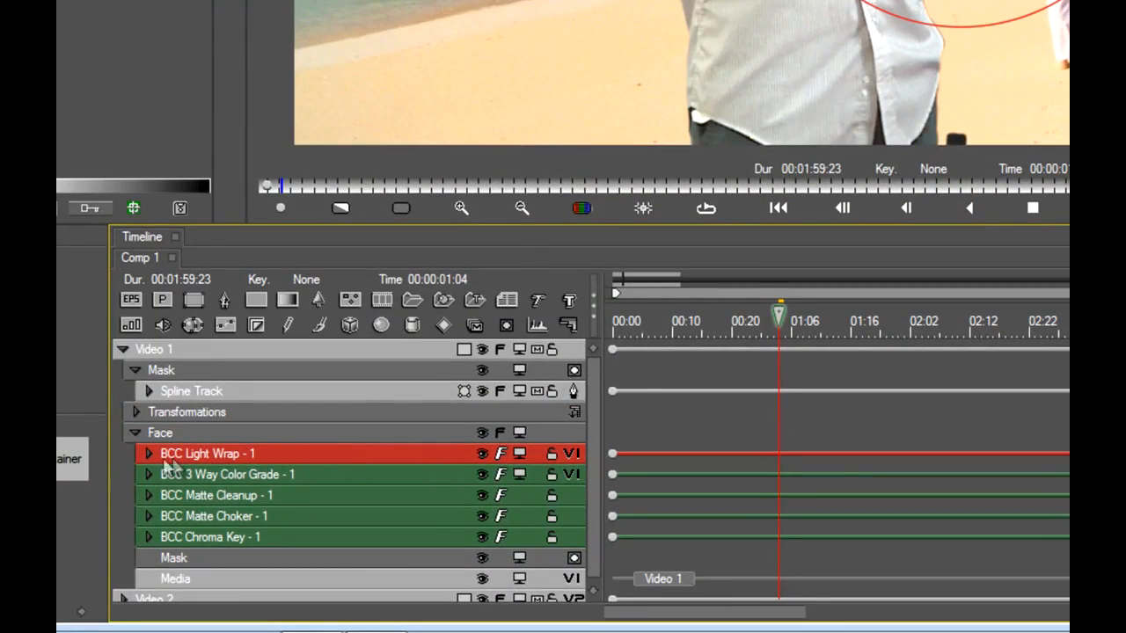
click(148, 454)
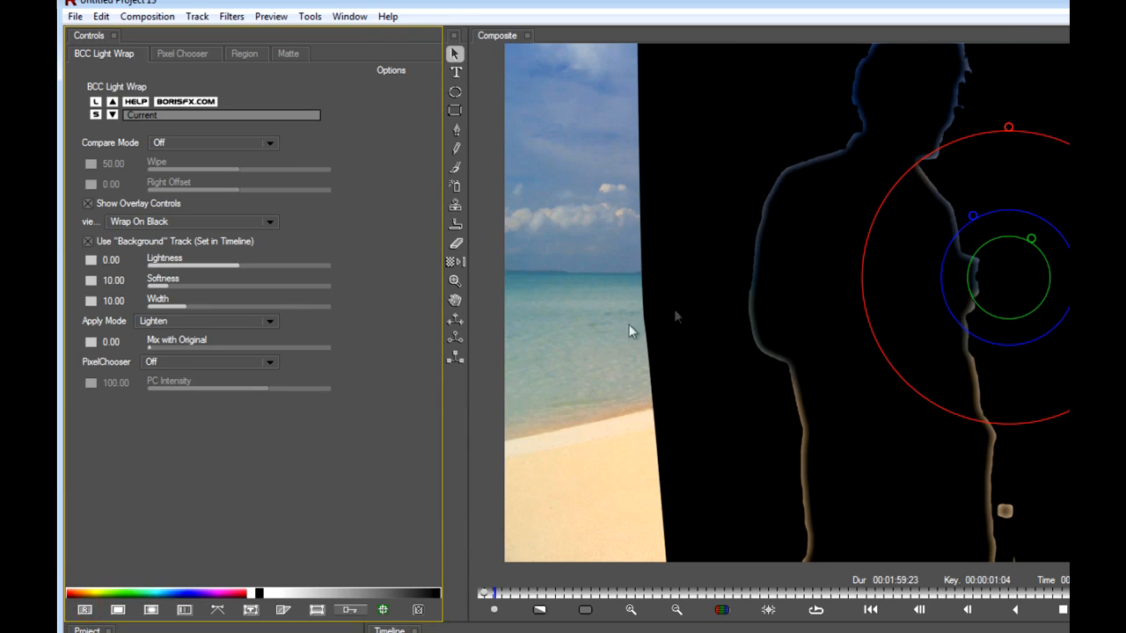
click(268, 221)
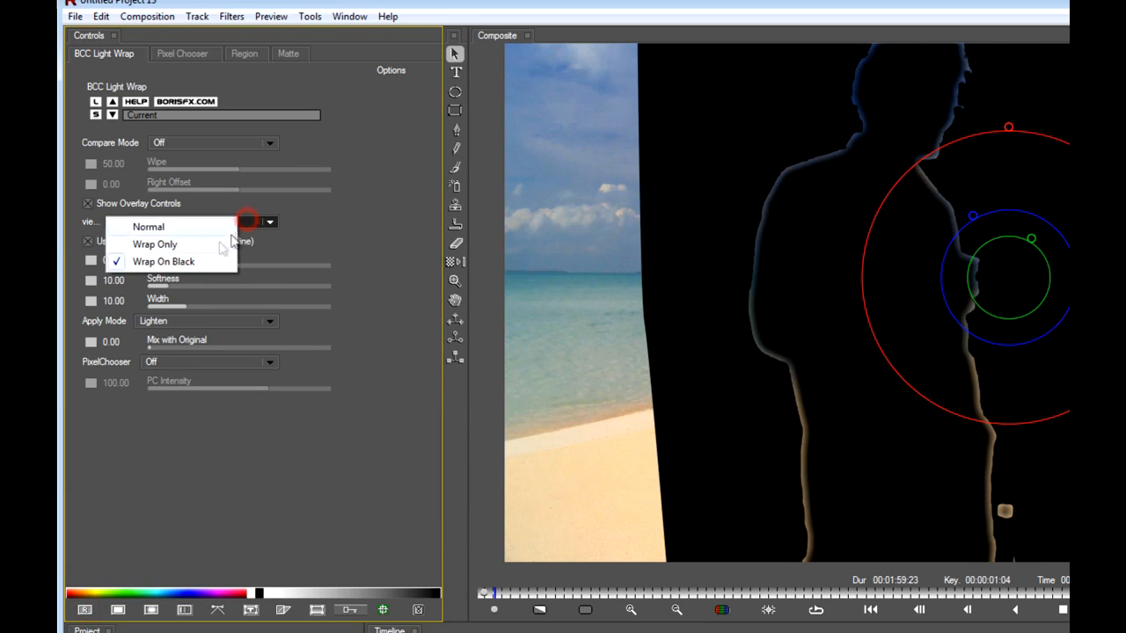
click(148, 225)
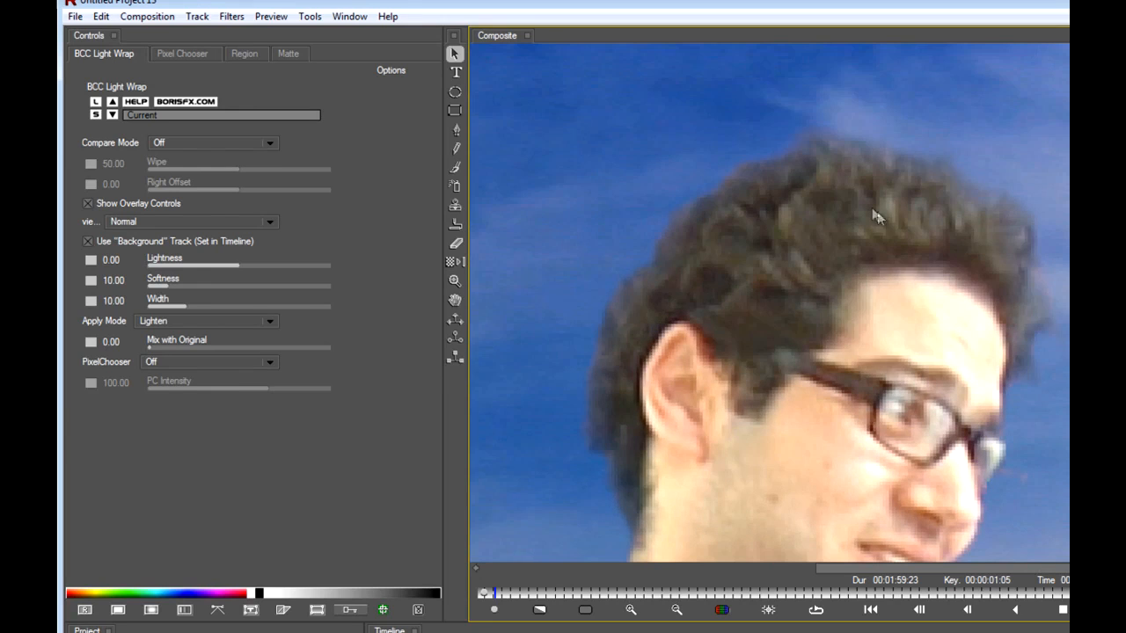
mouse_move(172, 310)
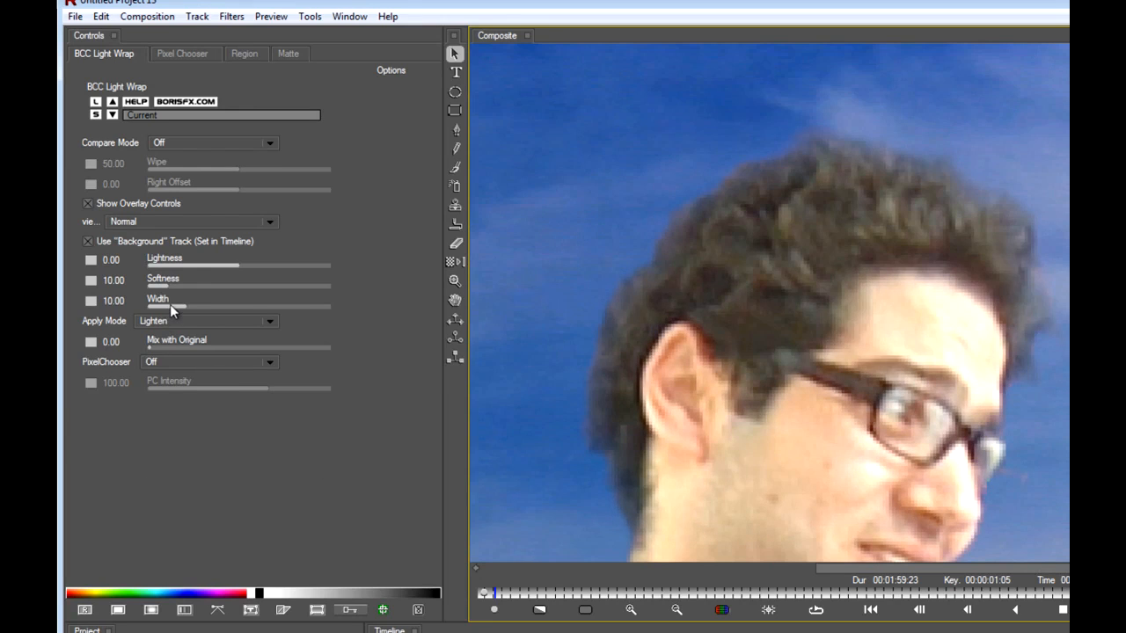
Narrow the light wrap Width to about 3.57
drag(179, 306, 162, 306)
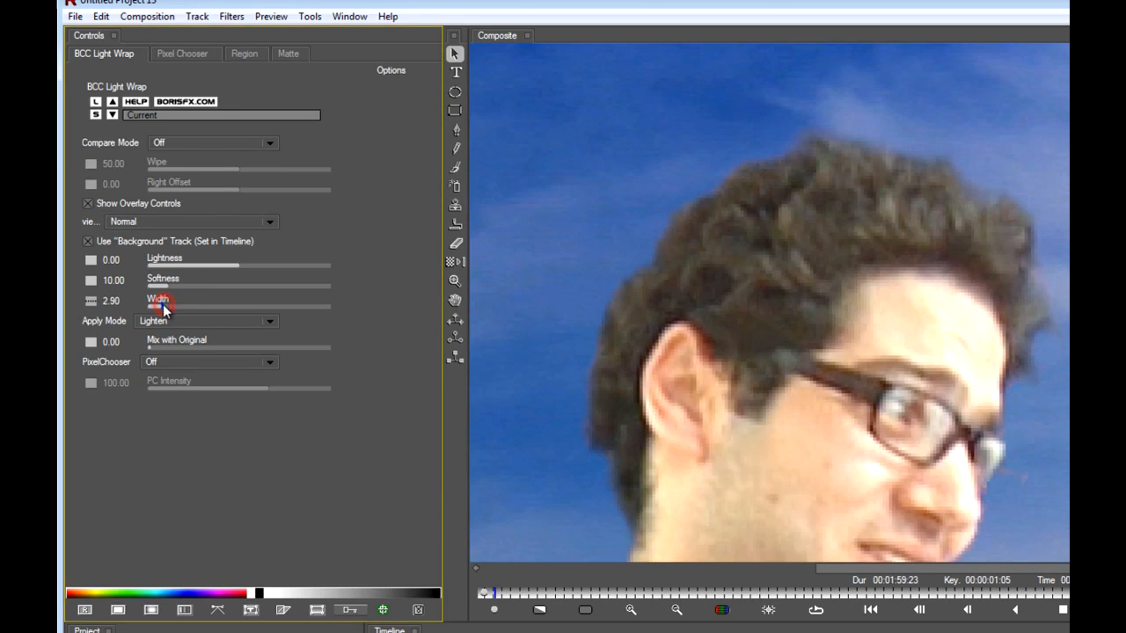
drag(162, 306, 173, 306)
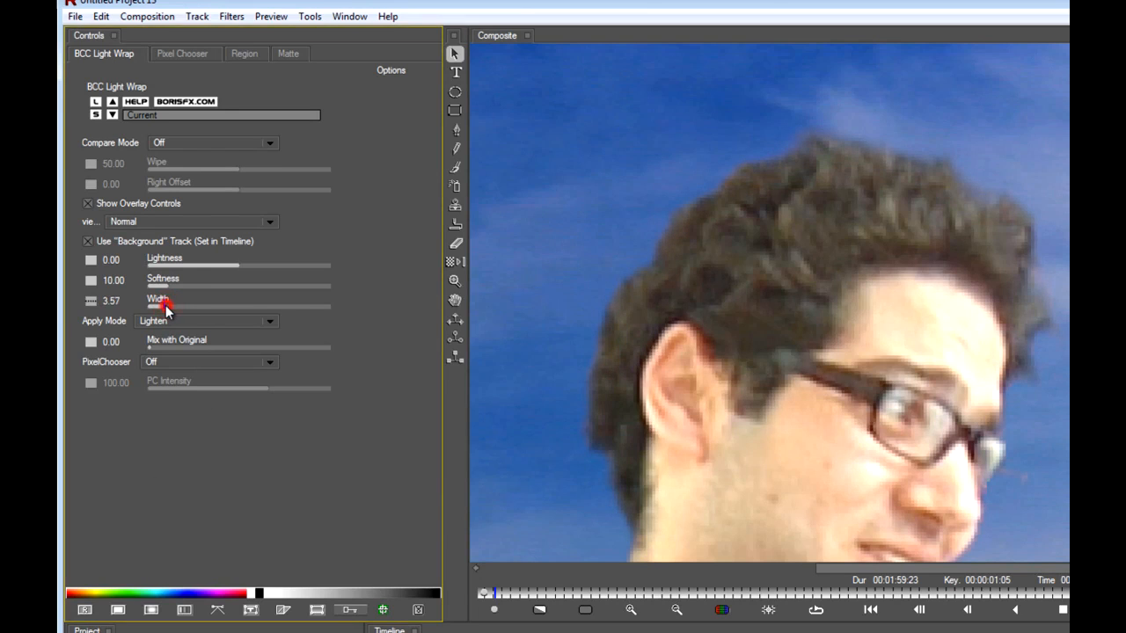
drag(168, 306, 155, 307)
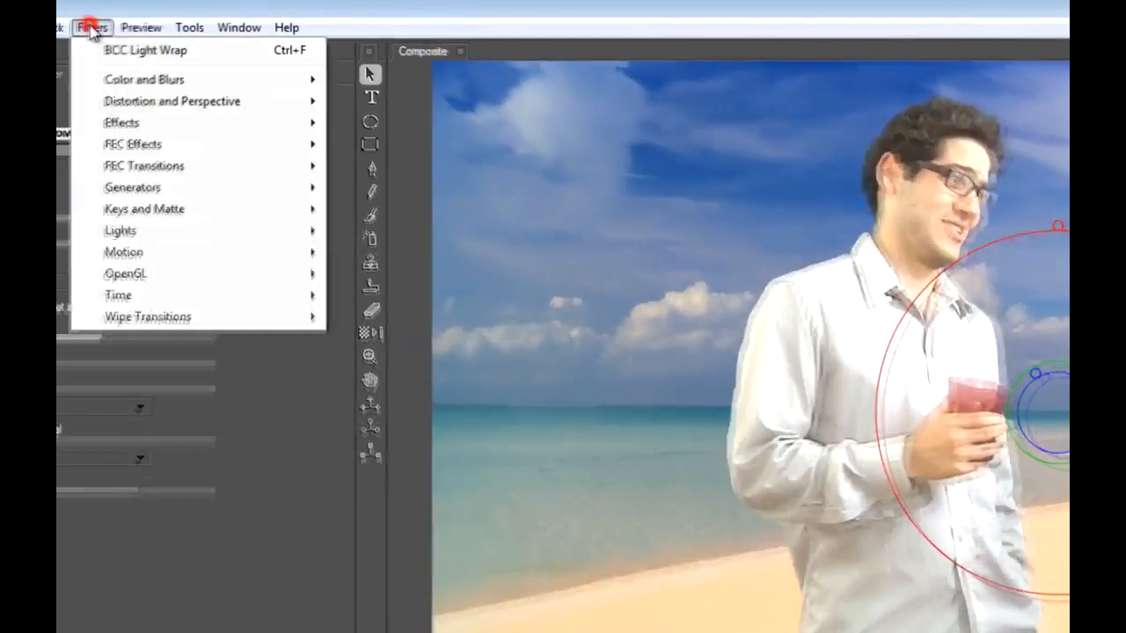
mouse_move(121, 123)
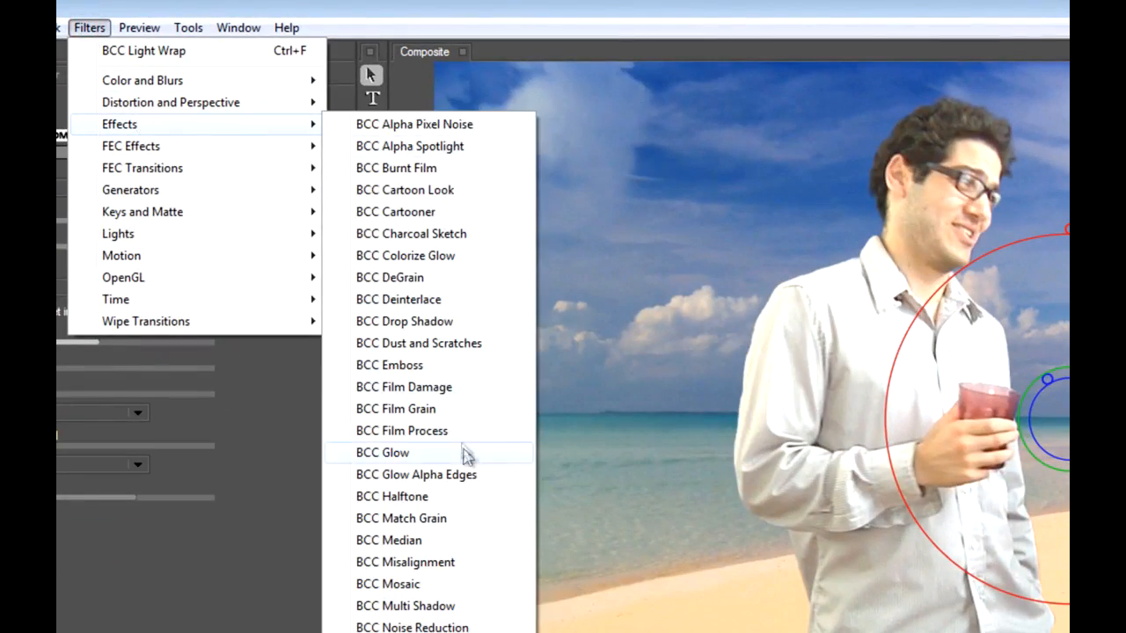
Apply BCC Match Grain sampling from Video 2, with the sample box placed over plain sky
click(401, 517)
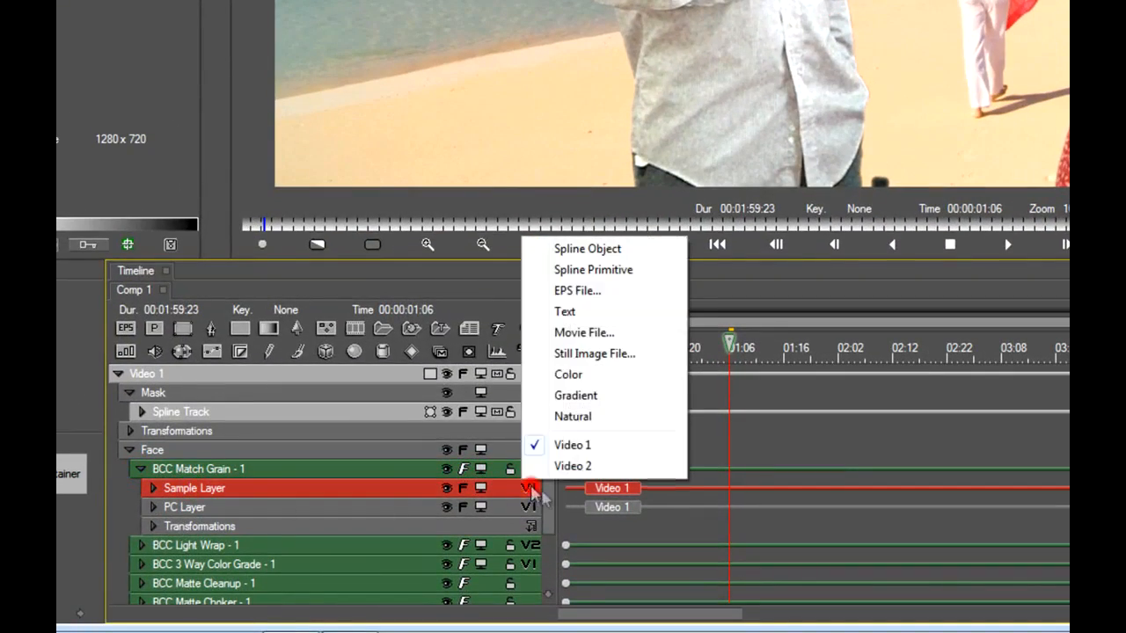
click(574, 464)
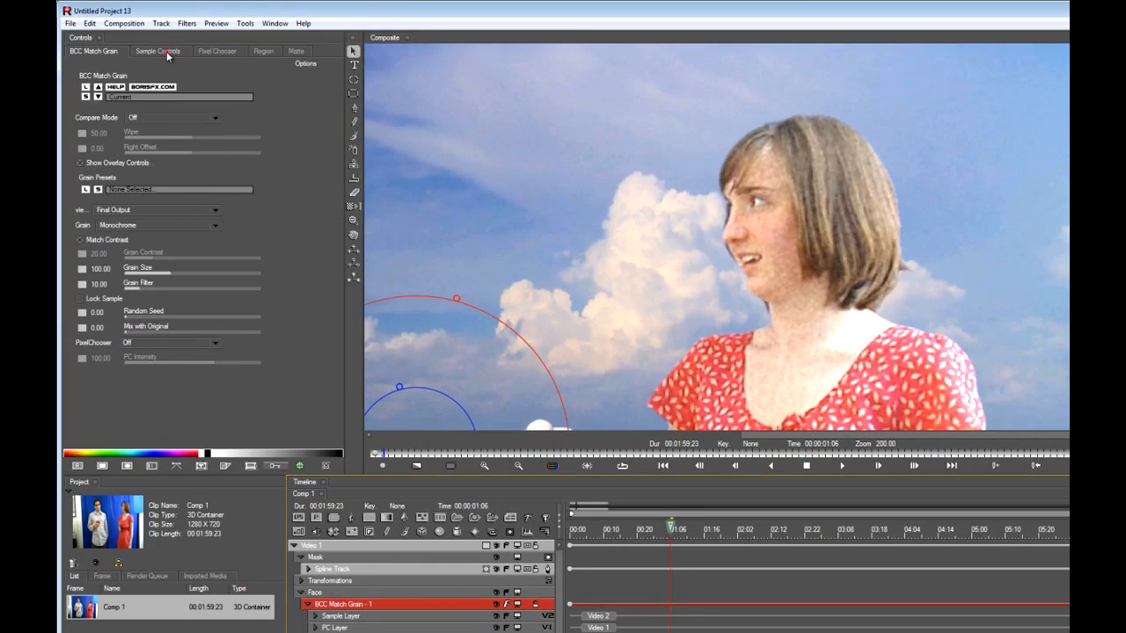
click(159, 49)
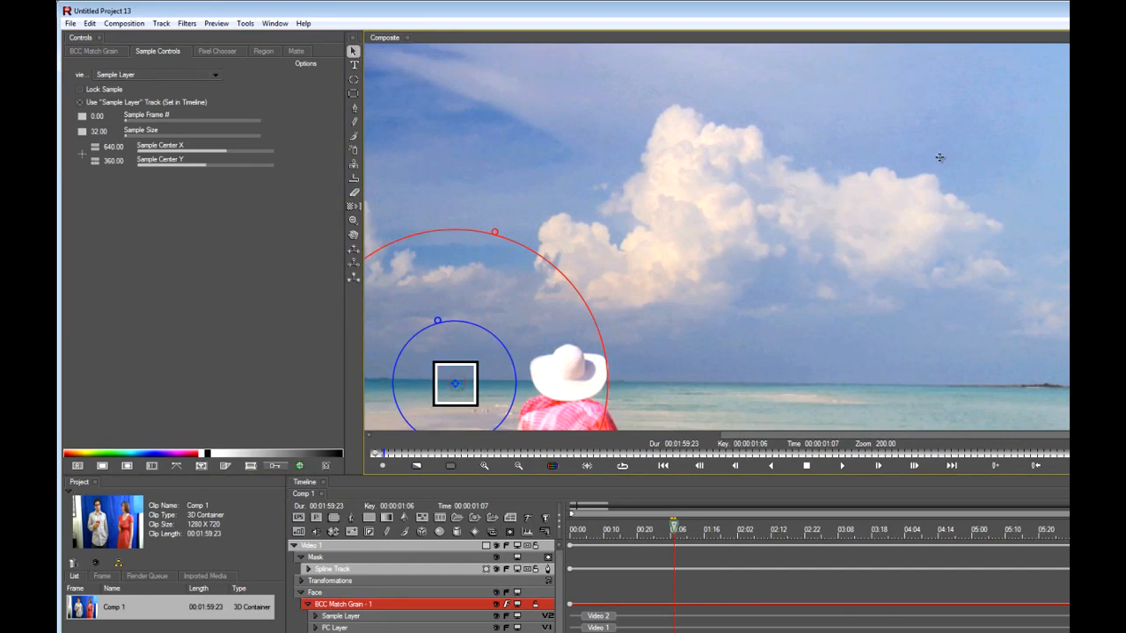
drag(454, 383, 940, 137)
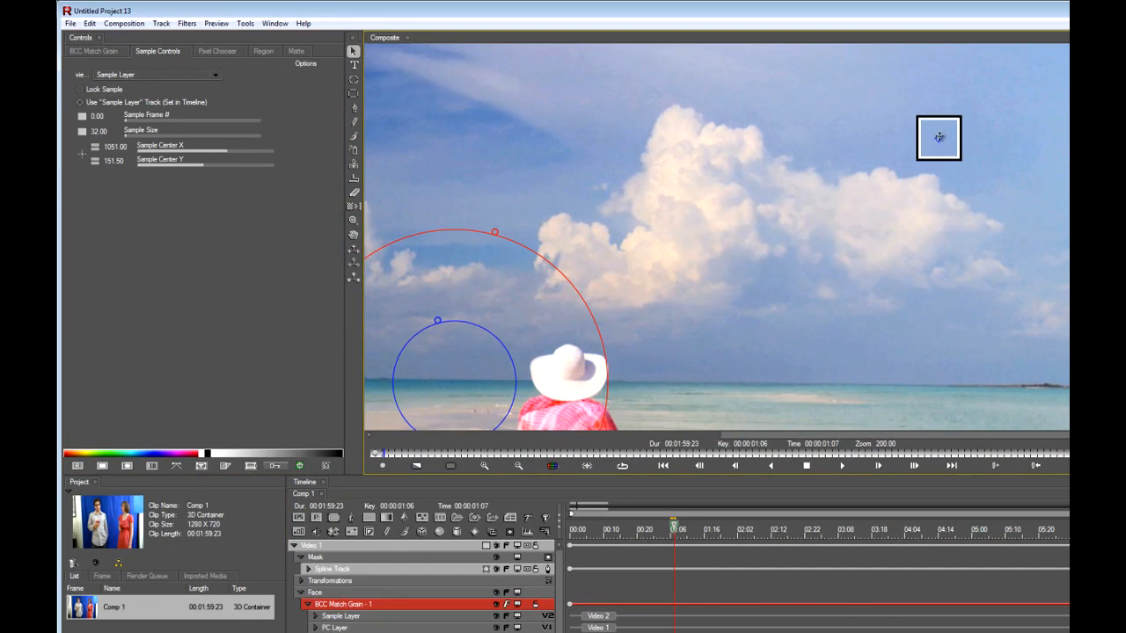
drag(940, 137, 932, 136)
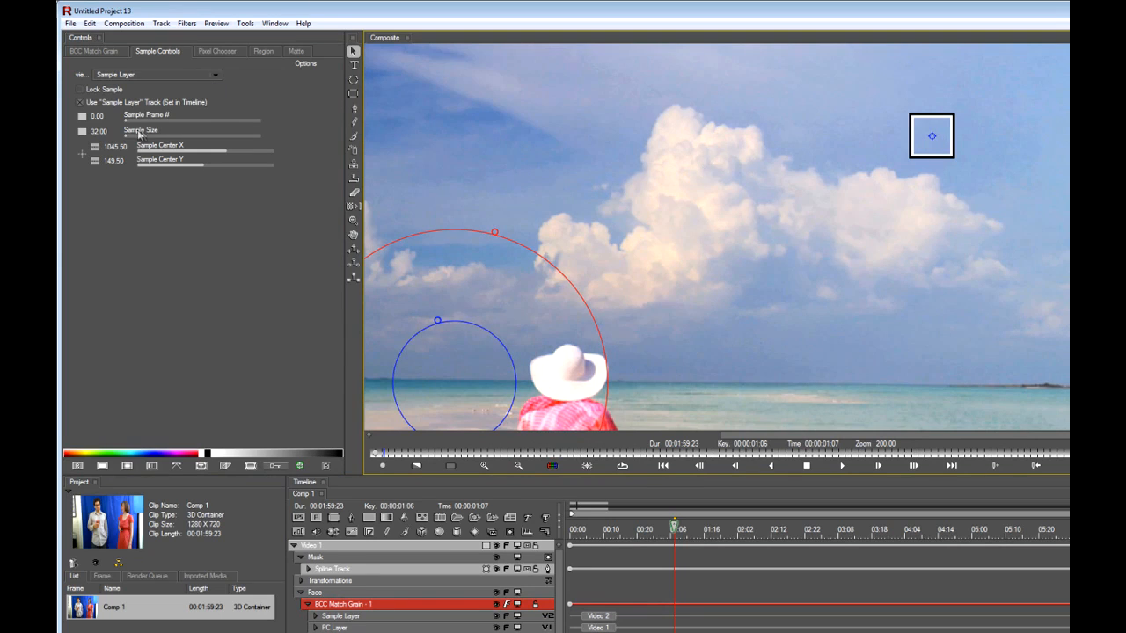
drag(132, 138, 176, 137)
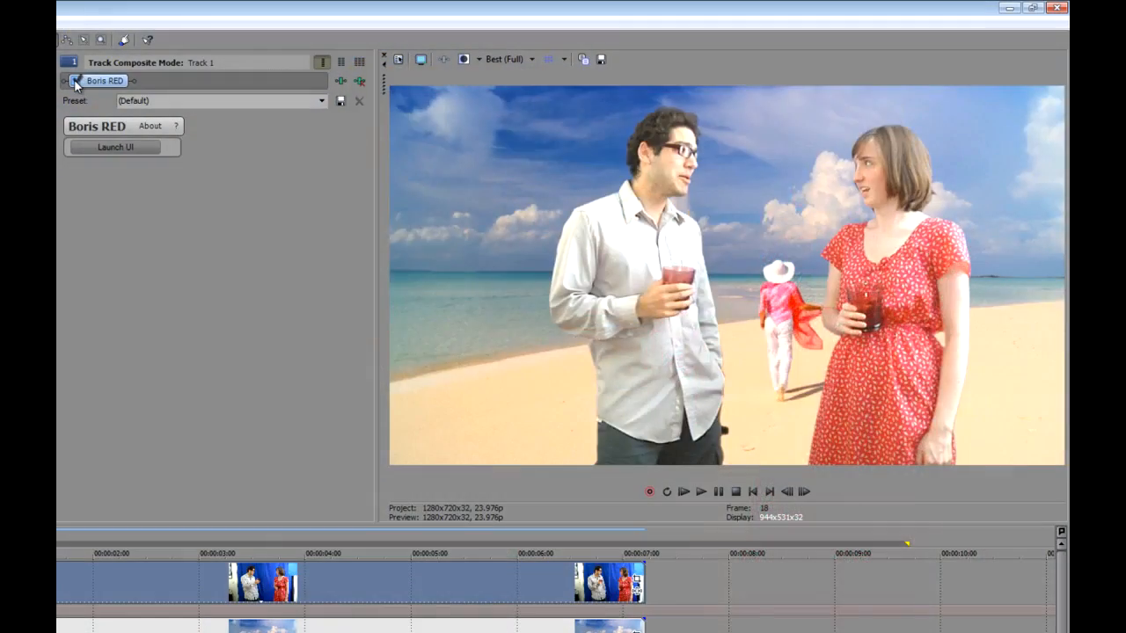
Reopen the Boris RED interface from the Video FX window via Launch UI
click(74, 81)
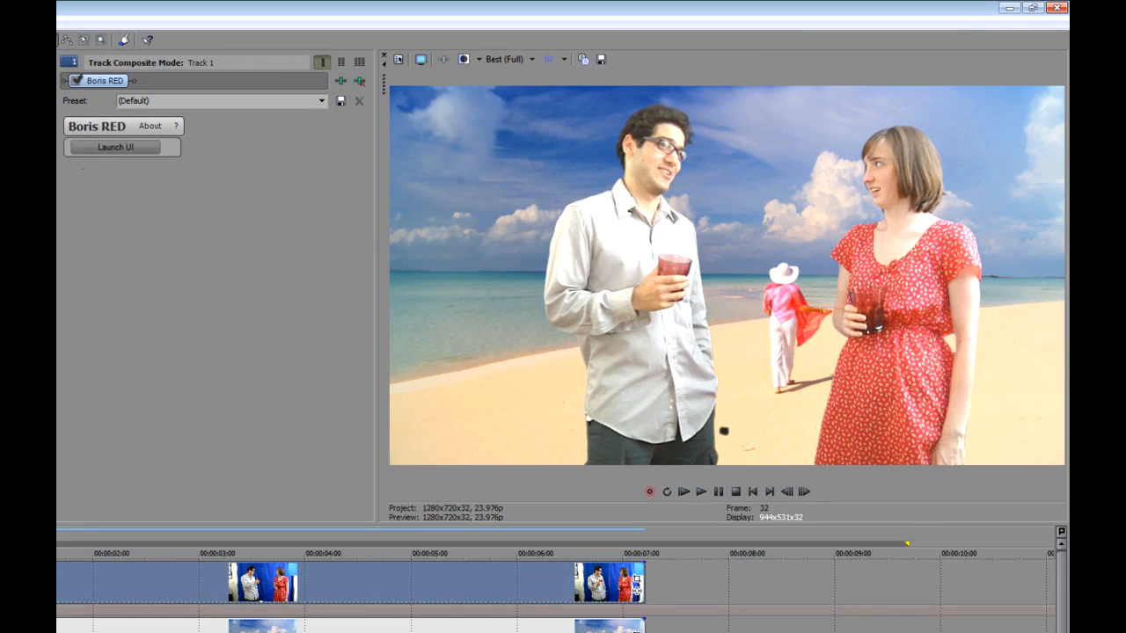
click(700, 492)
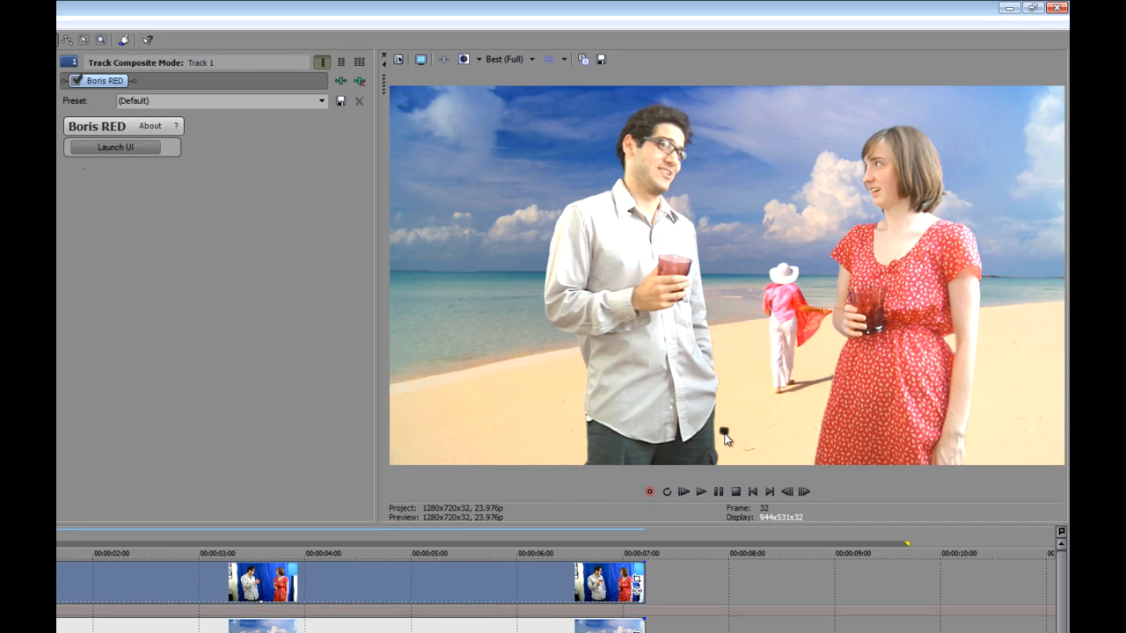
click(114, 147)
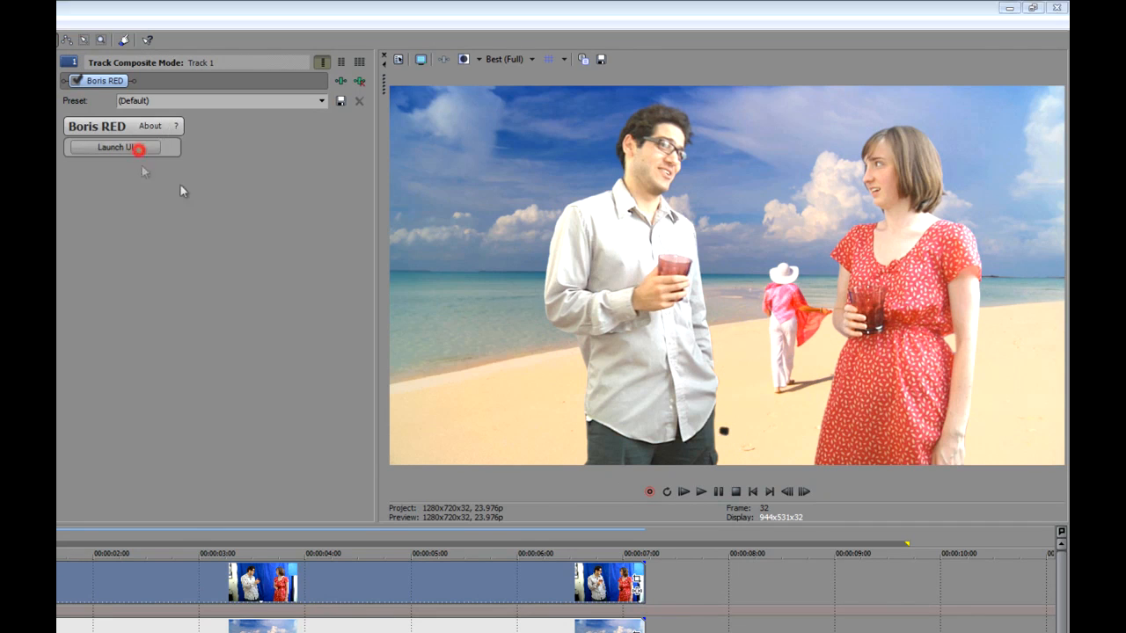
click(122, 148)
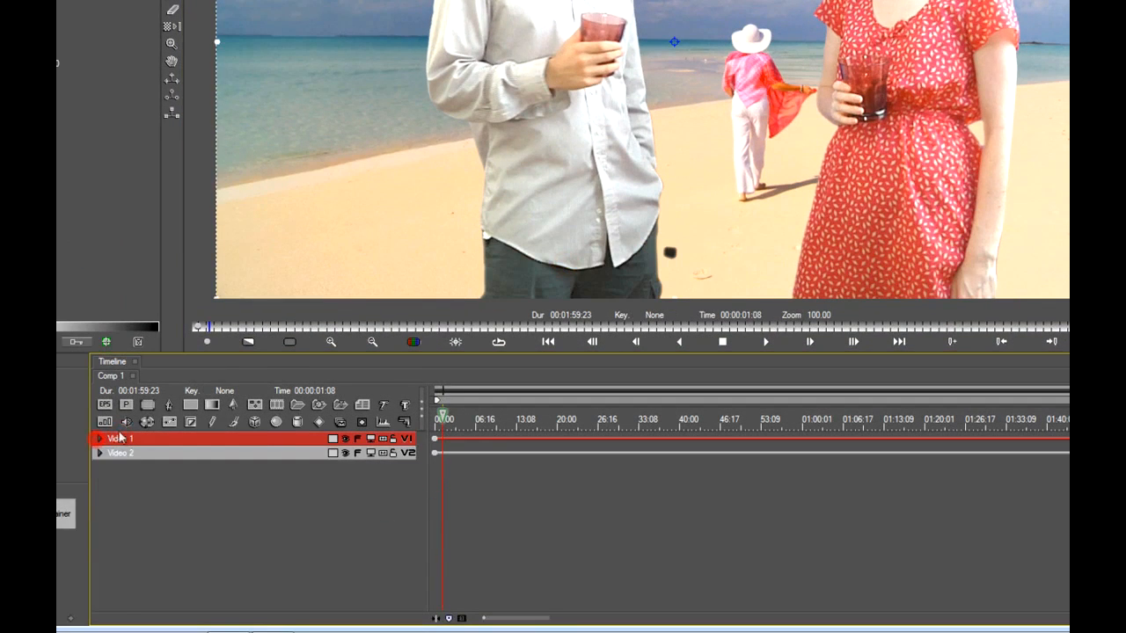
Add a Paint track above Precomp - Video 1 and brush over the dark spot on the sand
click(99, 438)
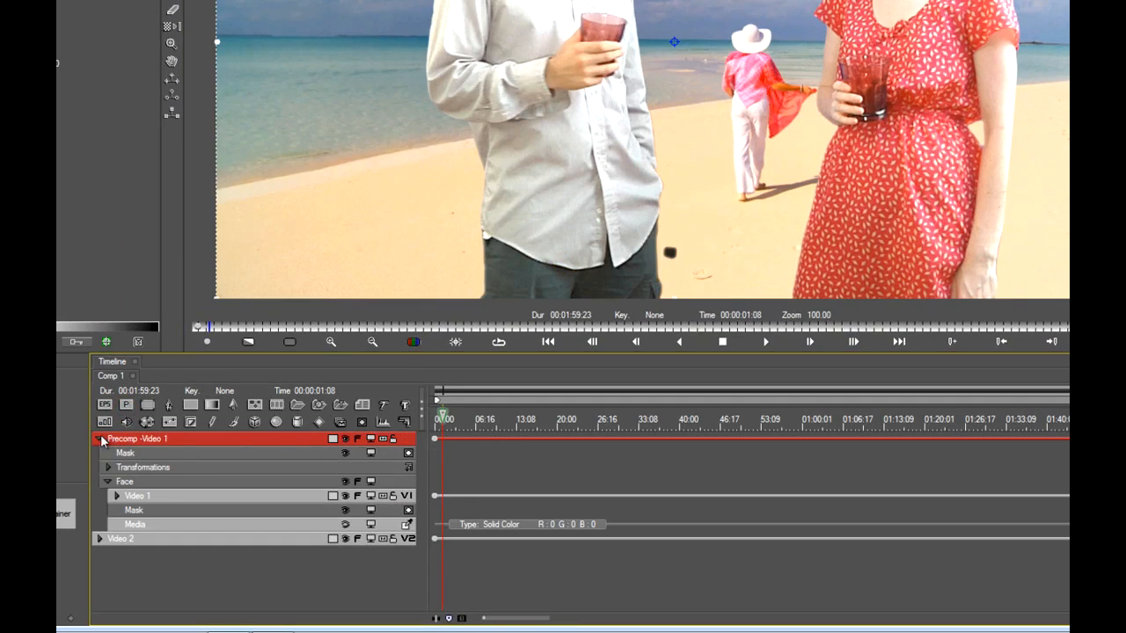
click(100, 440)
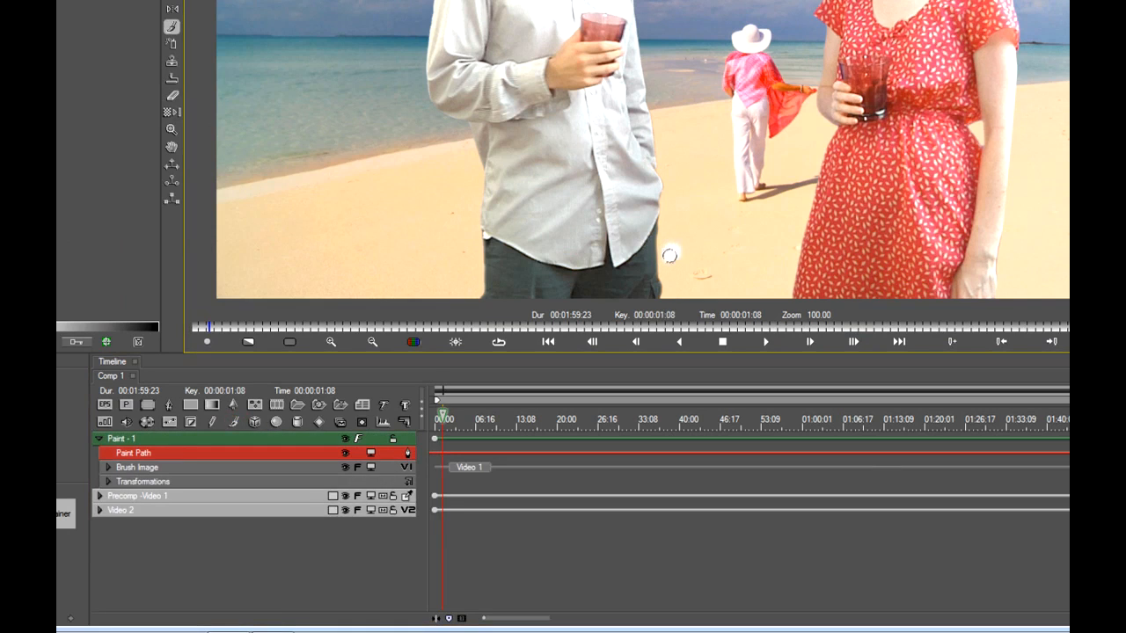
click(107, 452)
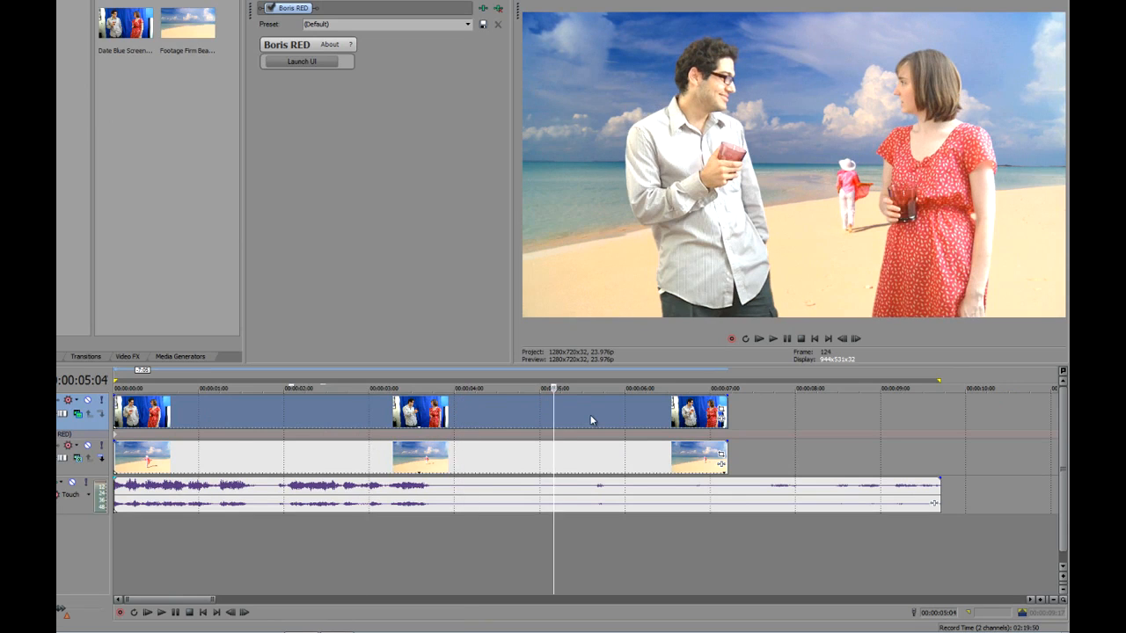
mouse_move(567, 429)
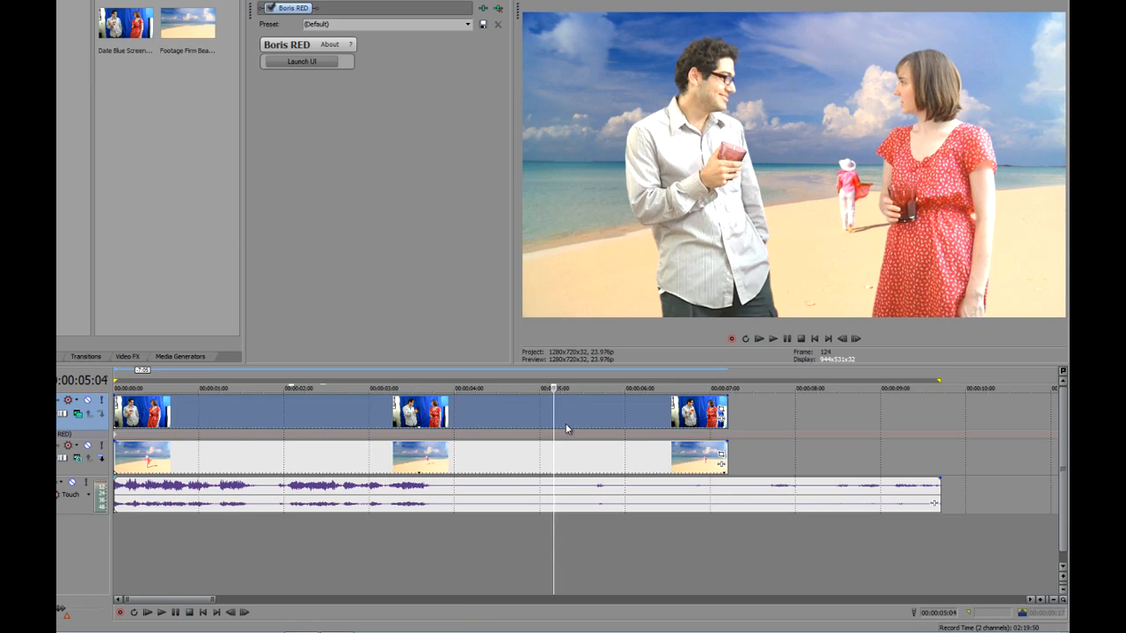
mouse_move(571, 423)
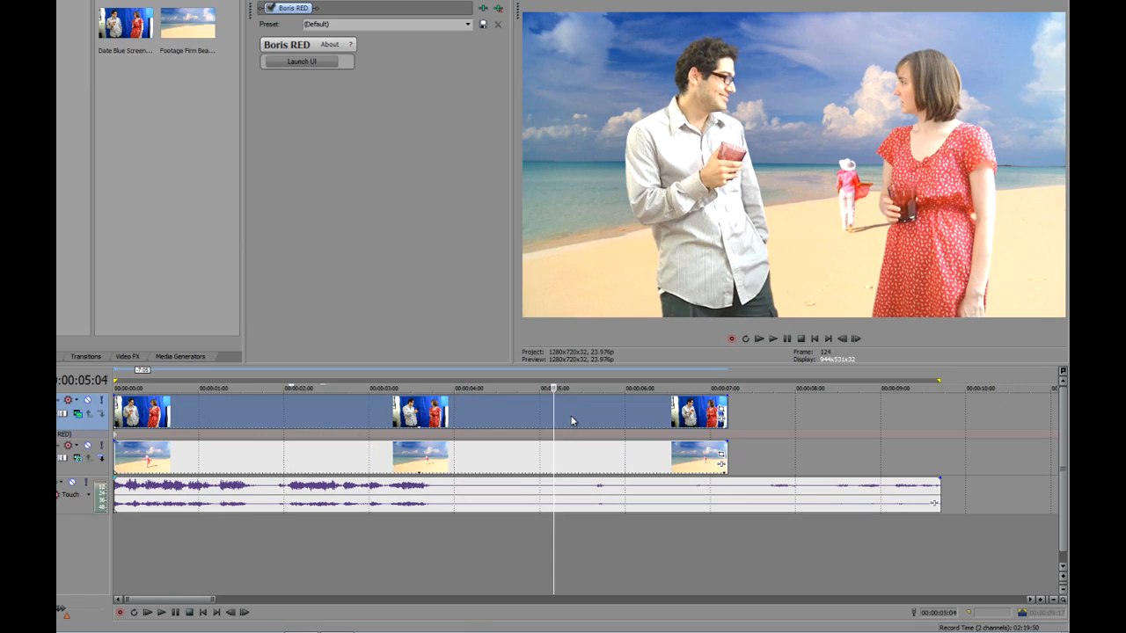